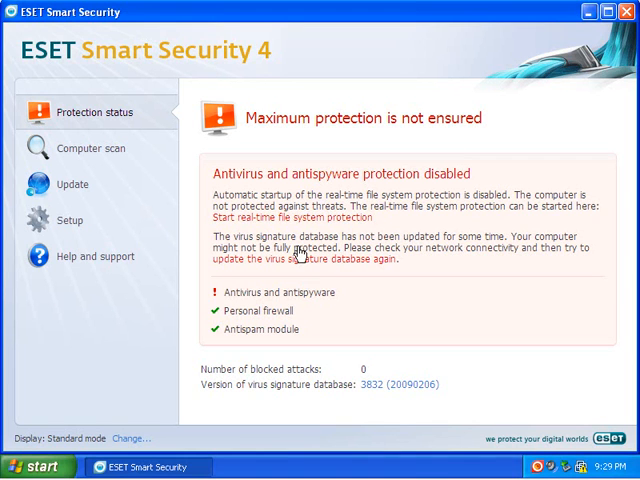
mouse_move(172, 97)
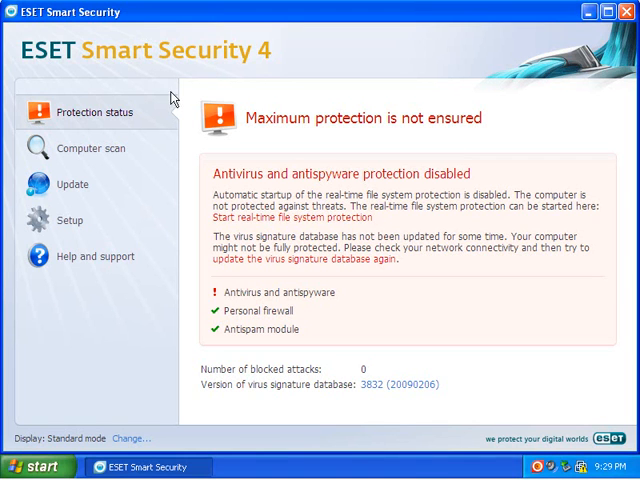
mouse_move(205, 88)
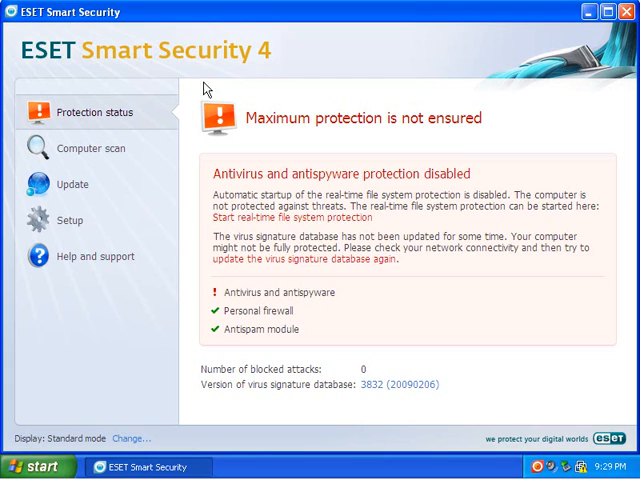
mouse_move(267, 60)
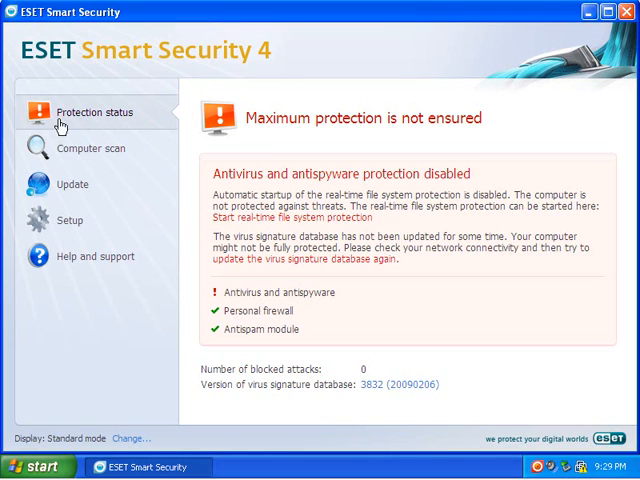
mouse_move(95, 140)
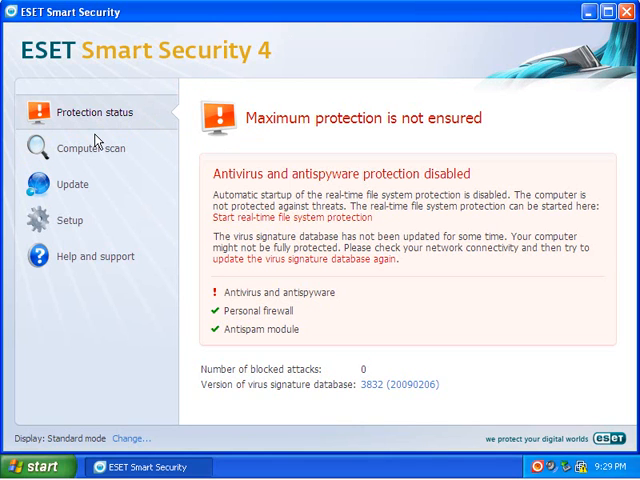
mouse_move(95, 150)
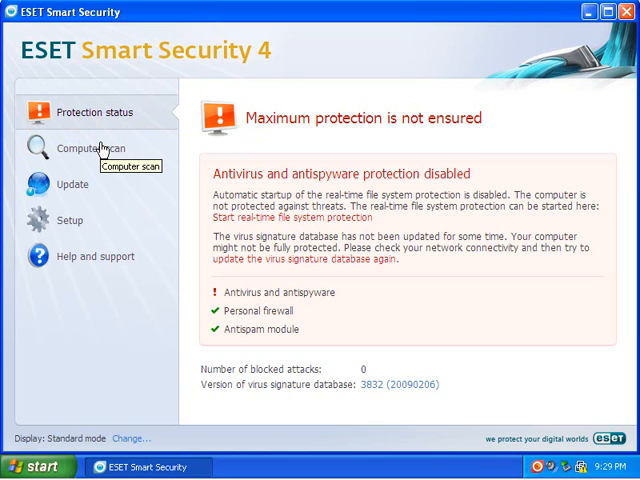
mouse_move(75, 185)
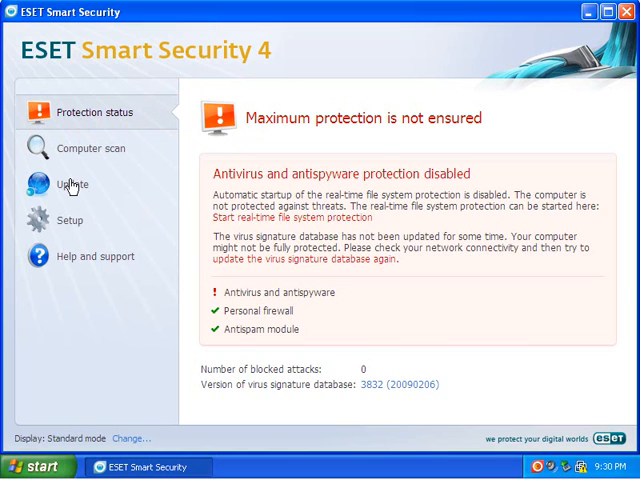
- Start a signature update, switch to Advanced mode, and view Antivirus and antispyware settings
click(71, 184)
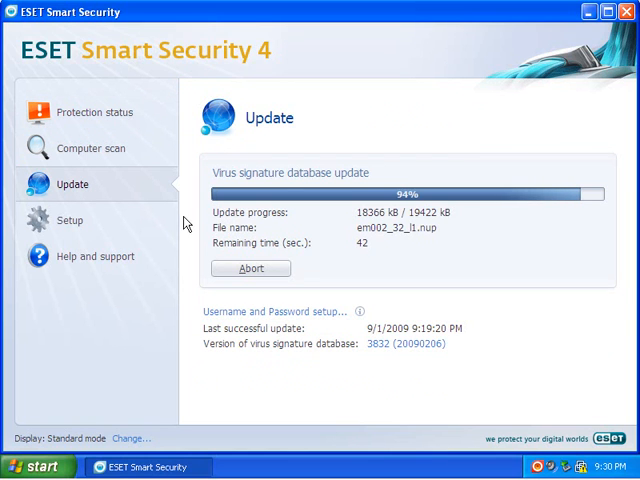
mouse_move(148, 215)
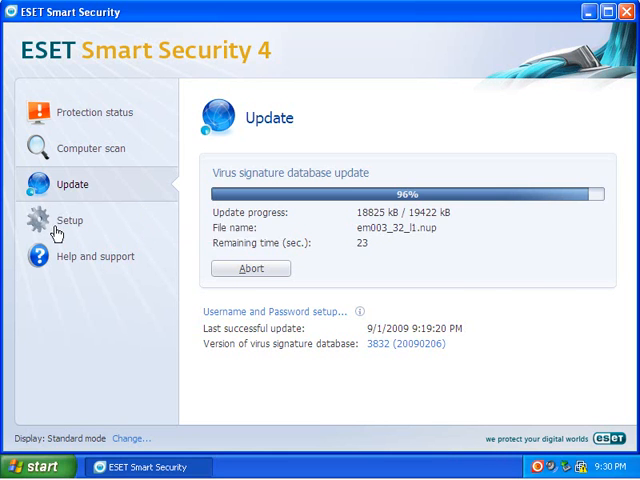
click(70, 220)
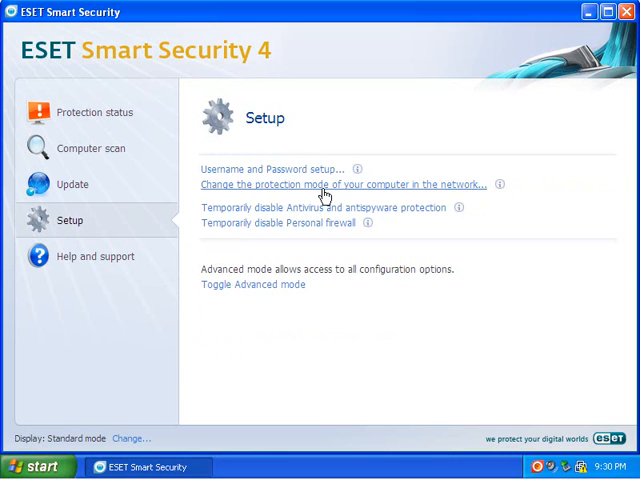
mouse_move(378, 211)
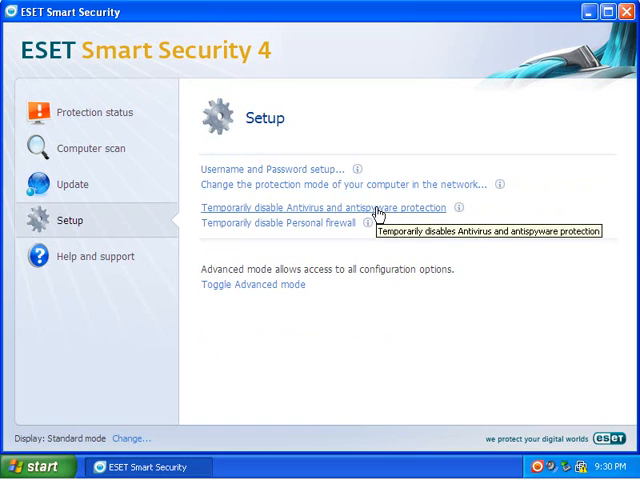
click(252, 284)
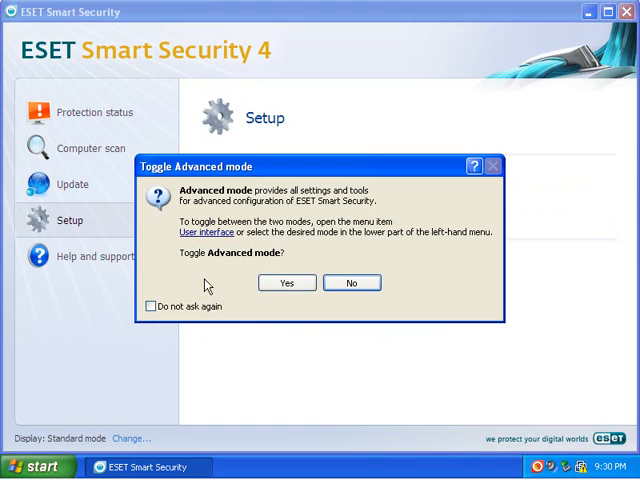
click(286, 282)
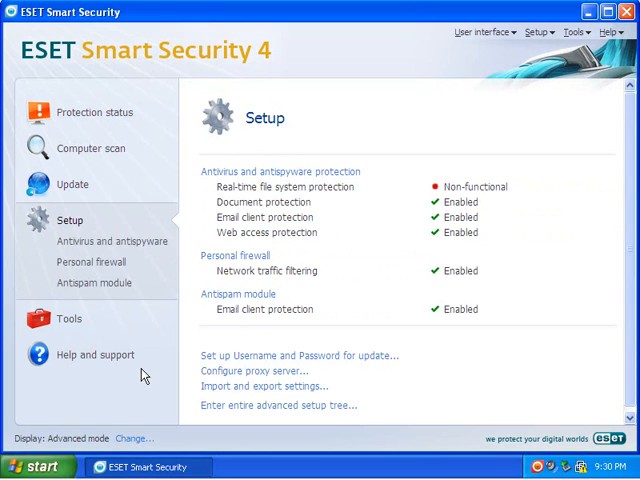
mouse_move(113, 241)
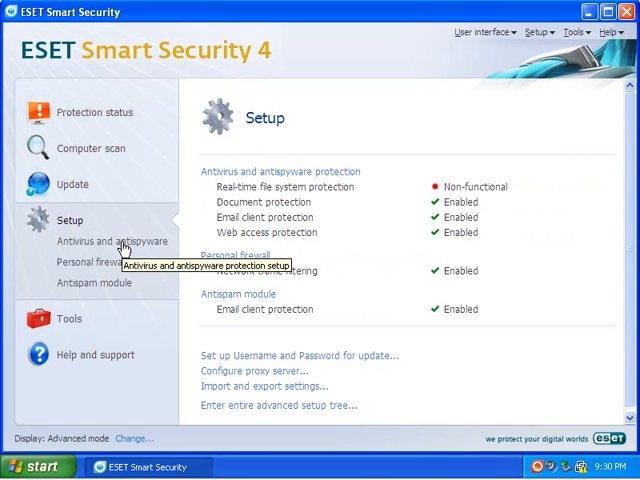
click(113, 240)
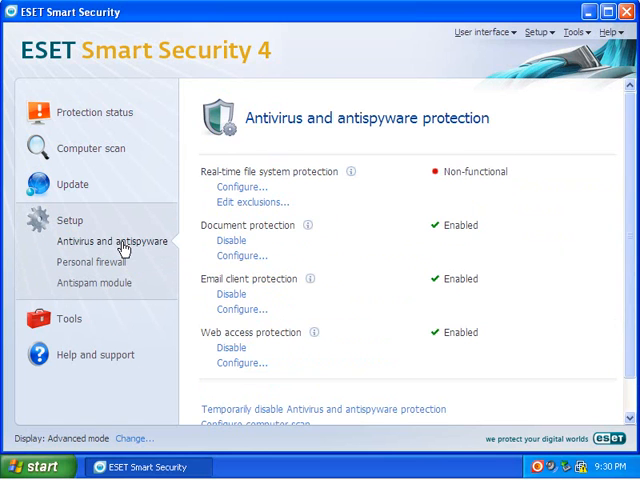
mouse_move(240, 187)
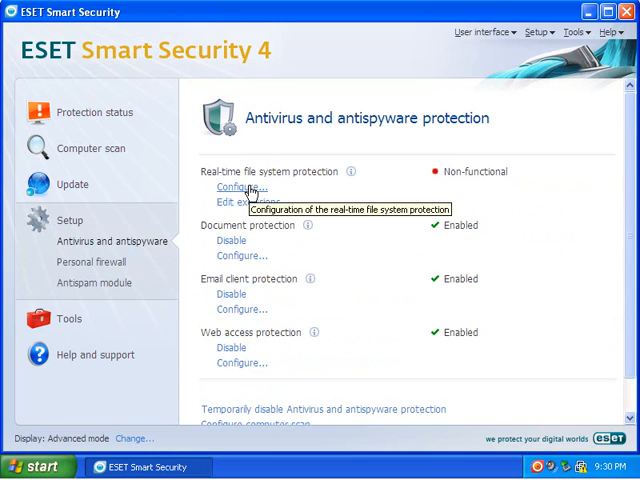
- Enable real-time file system protection with Advanced heuristics for new and executed files
click(232, 188)
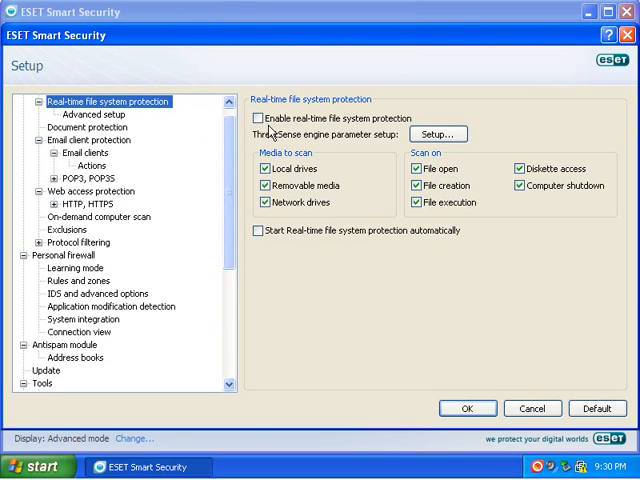
click(257, 118)
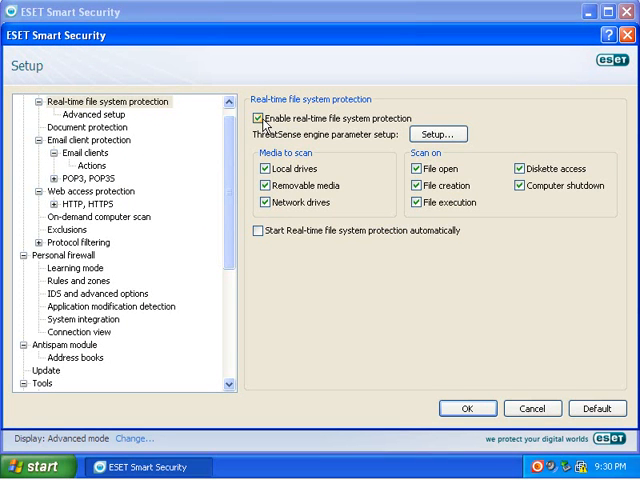
click(77, 114)
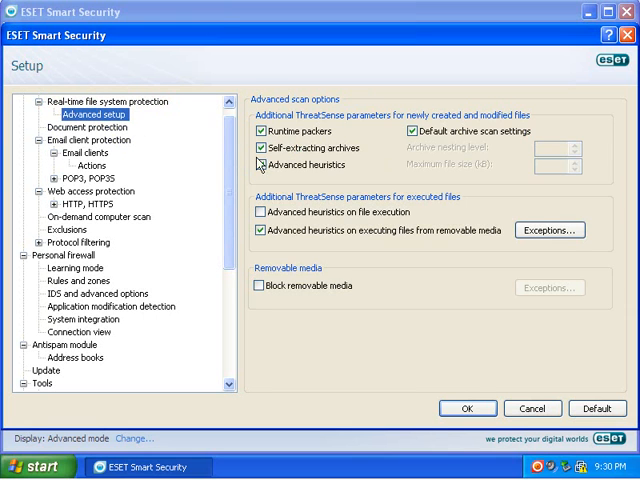
click(257, 169)
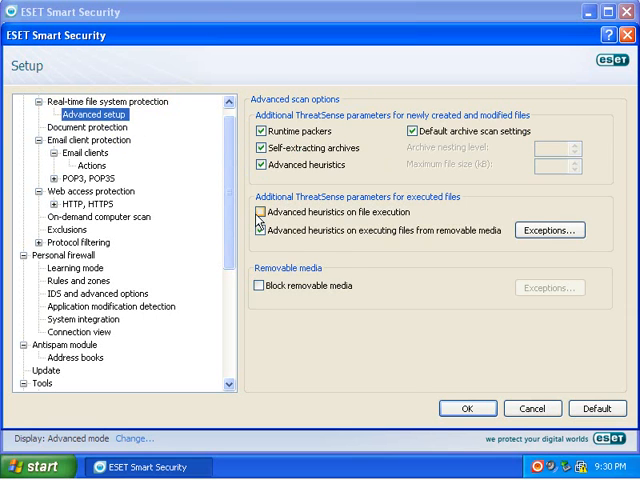
click(257, 216)
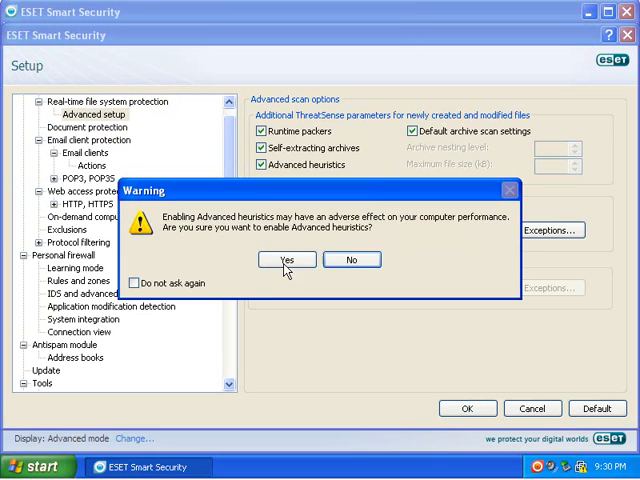
click(287, 259)
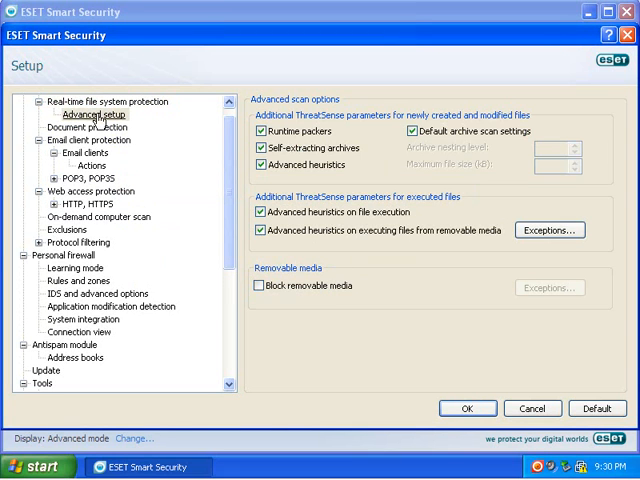
- Browse the email, firewall, antispam and tools sections, ending at Real-time file system protection
click(92, 140)
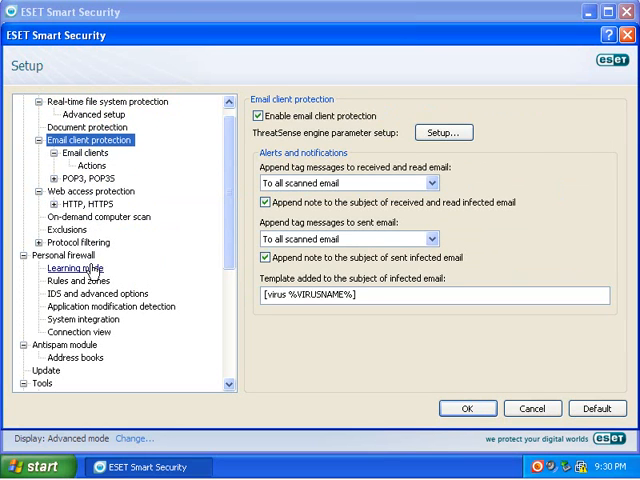
click(72, 268)
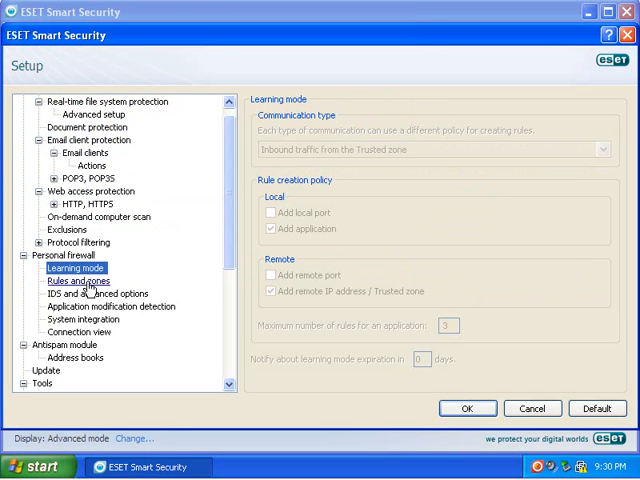
click(89, 293)
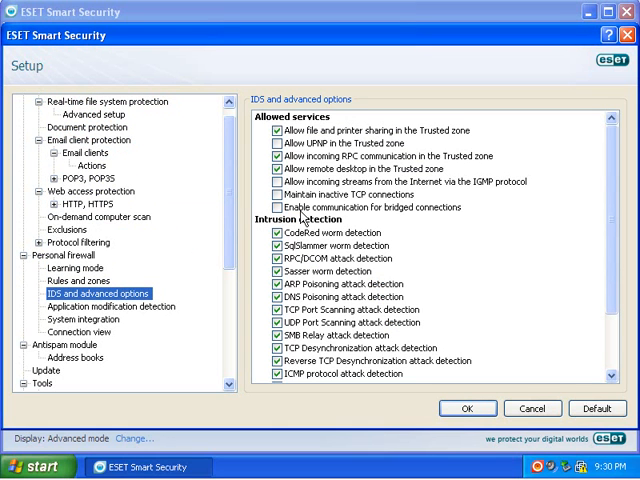
scroll(down, 3)
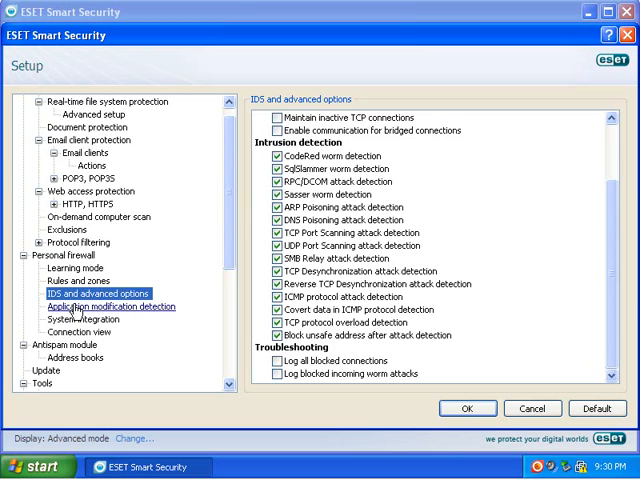
click(108, 306)
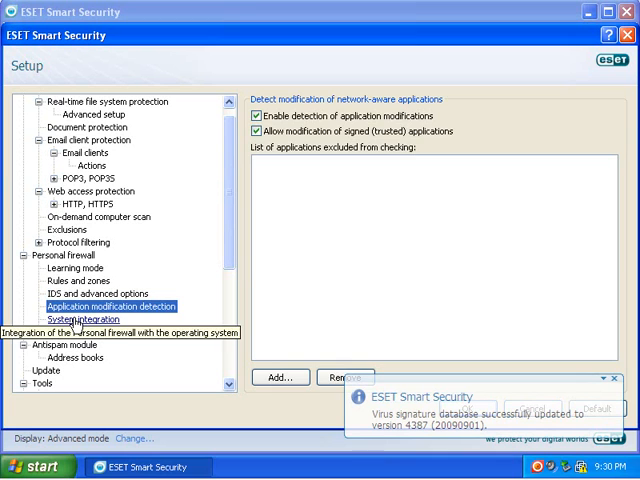
click(85, 319)
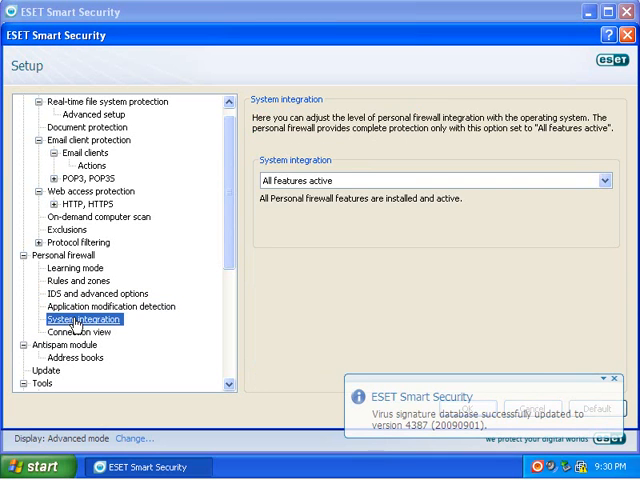
mouse_move(70, 332)
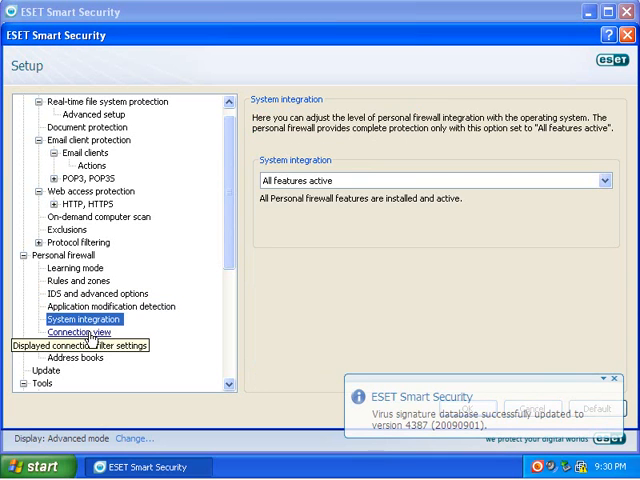
click(73, 357)
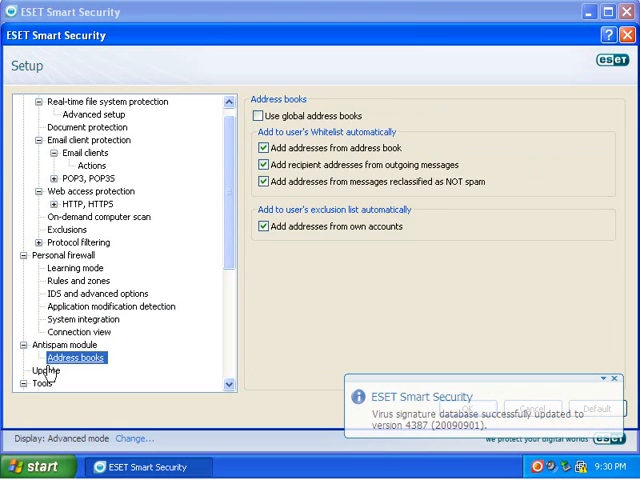
click(37, 382)
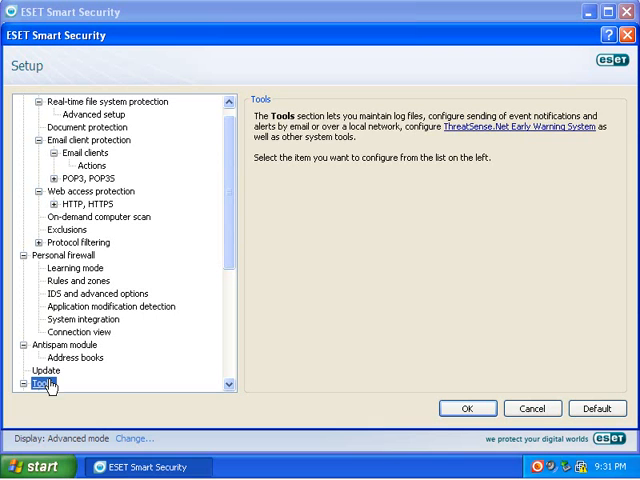
click(85, 114)
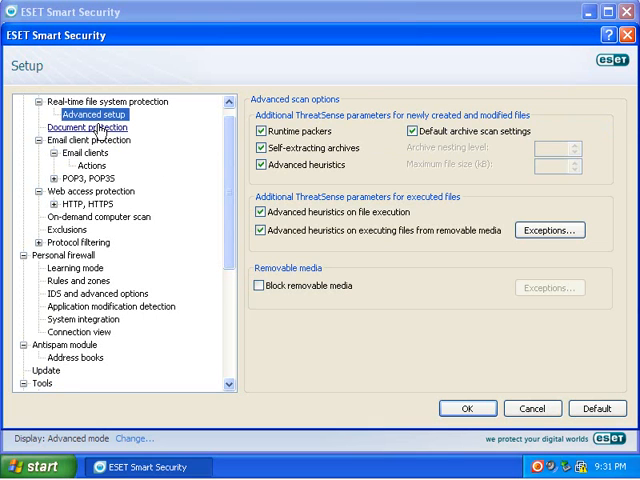
click(78, 127)
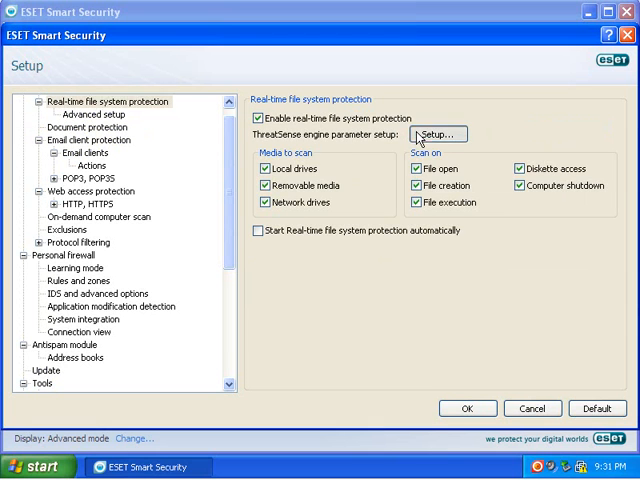
- Enable runtime packers and all detection options, set Strict cleaning, and save the real-time setup
click(432, 133)
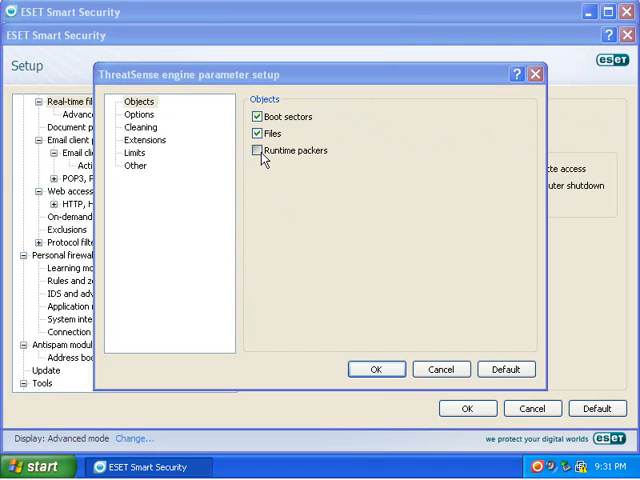
click(260, 150)
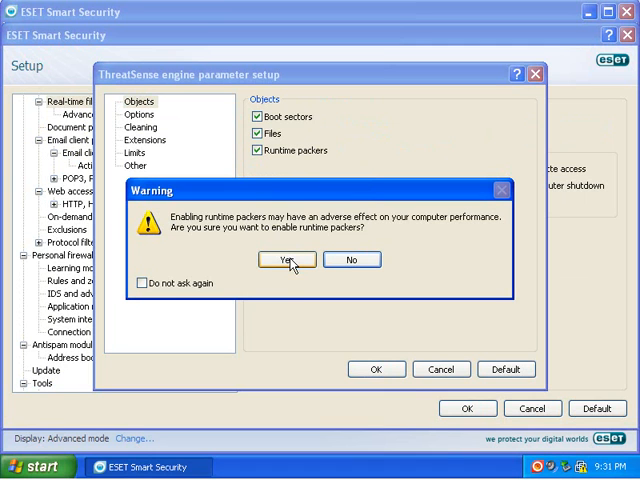
mouse_move(290, 264)
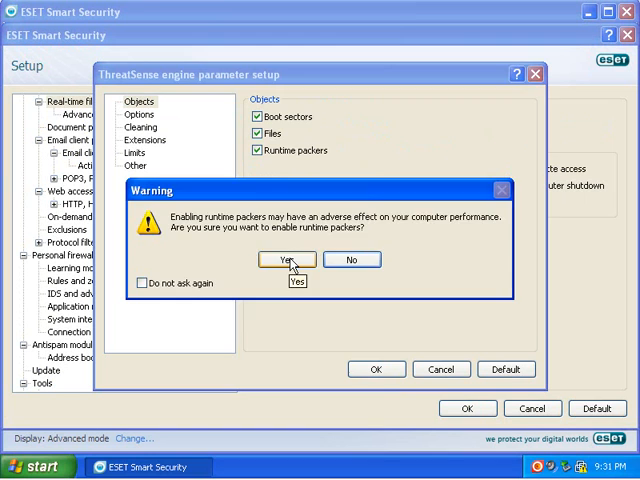
click(286, 259)
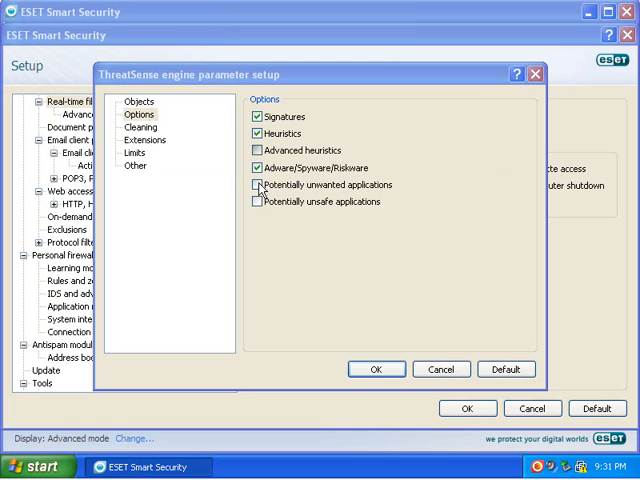
click(257, 150)
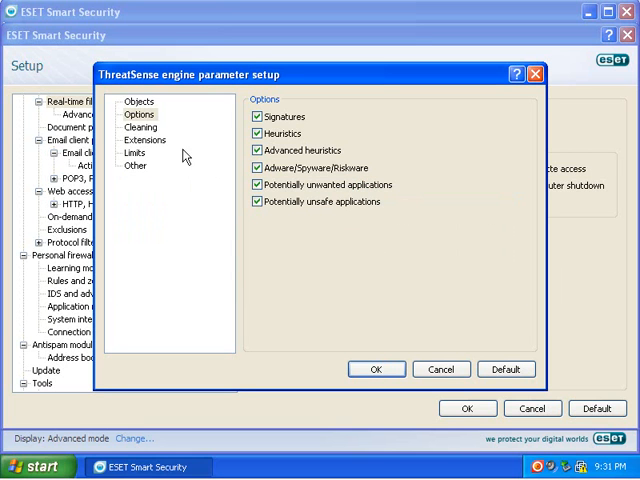
click(143, 127)
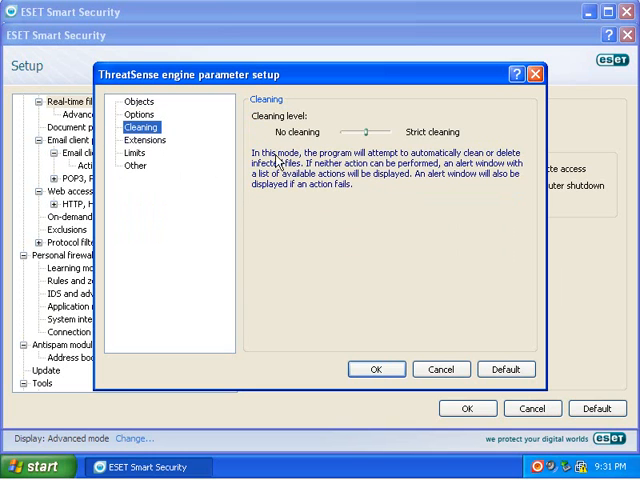
drag(370, 131, 388, 131)
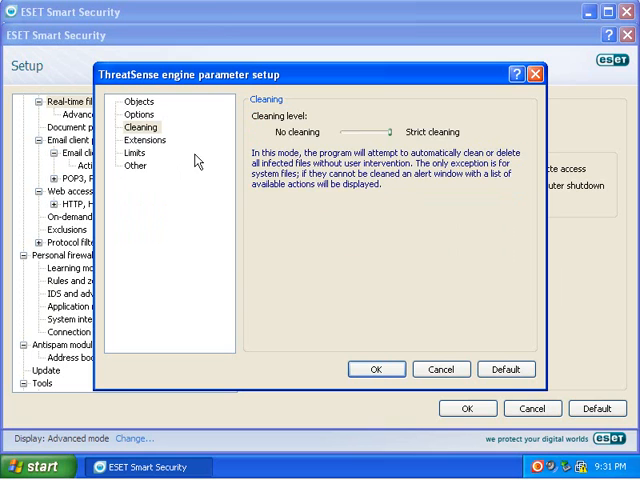
click(134, 153)
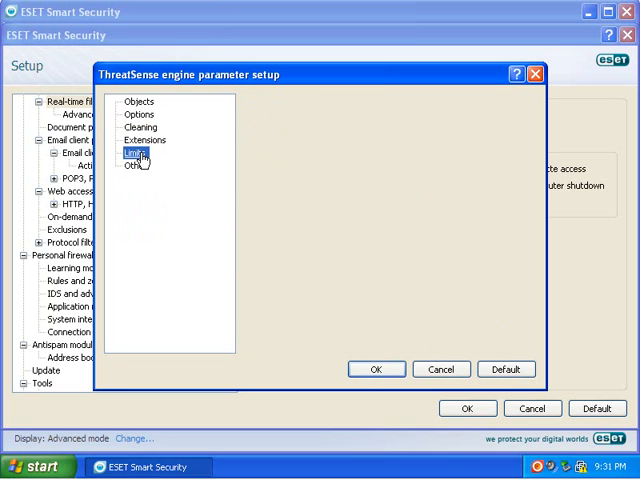
click(135, 165)
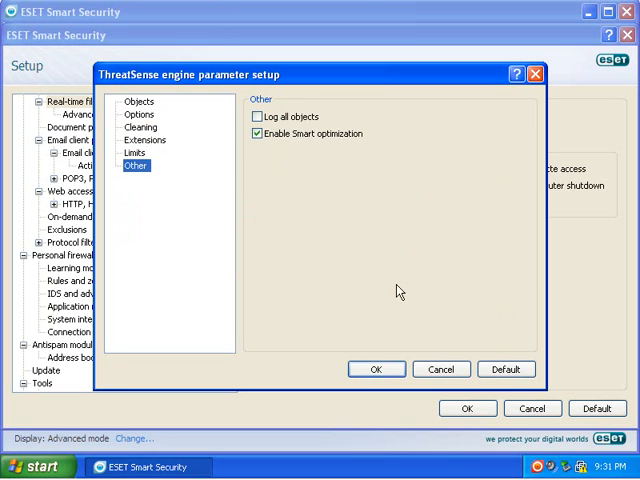
click(375, 369)
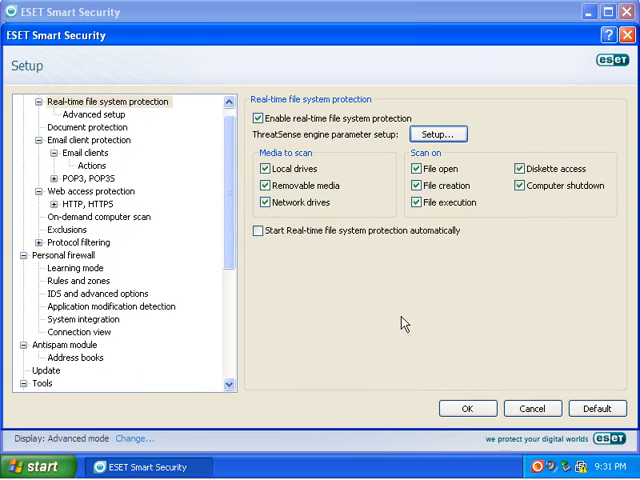
mouse_move(337, 352)
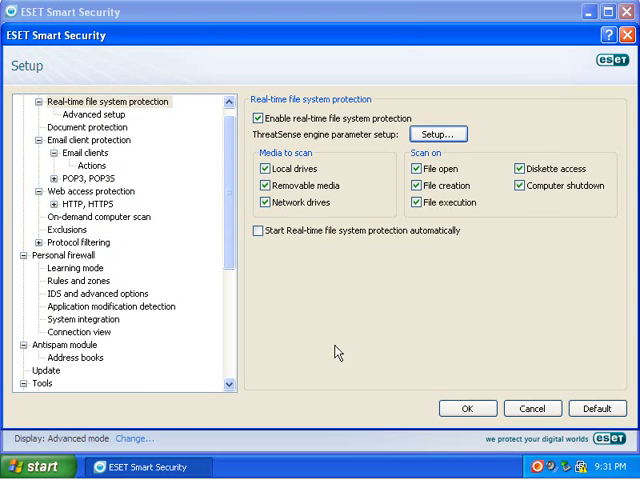
click(100, 294)
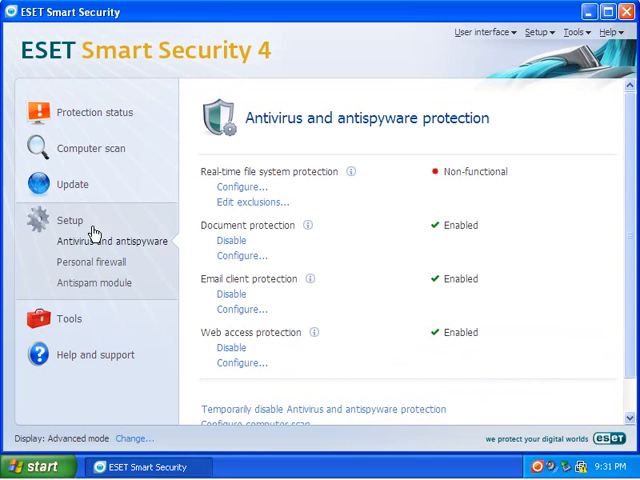
- Return to the Protection status overview
click(68, 220)
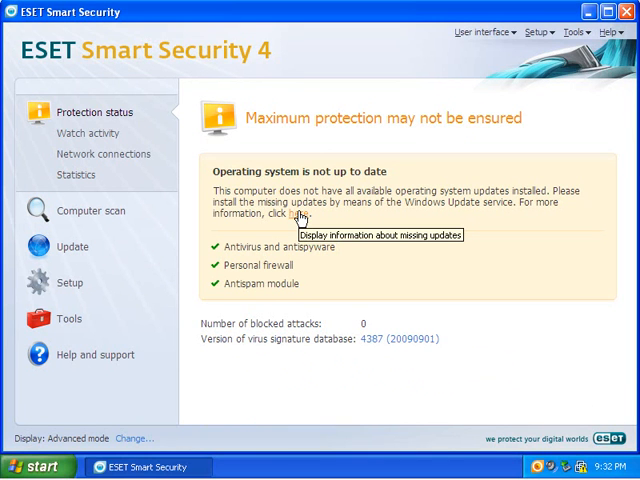
mouse_move(593, 180)
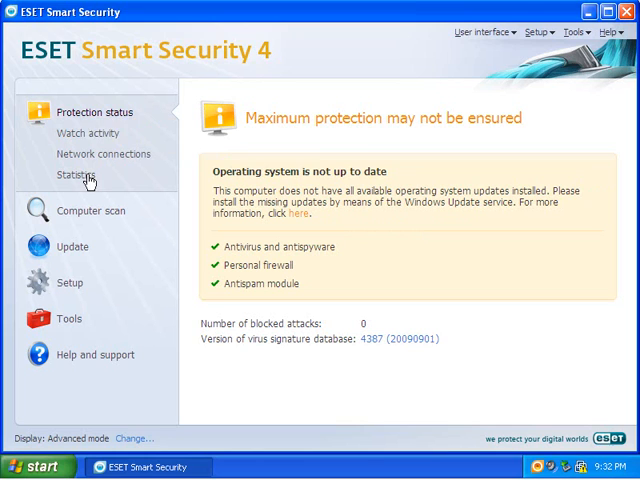
mouse_move(519, 33)
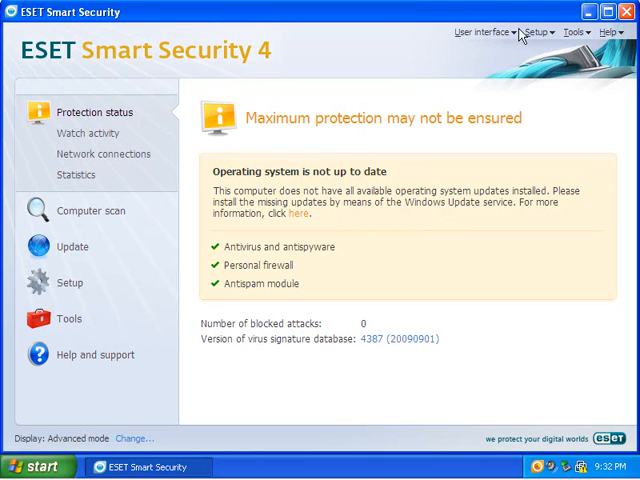
mouse_move(456, 214)
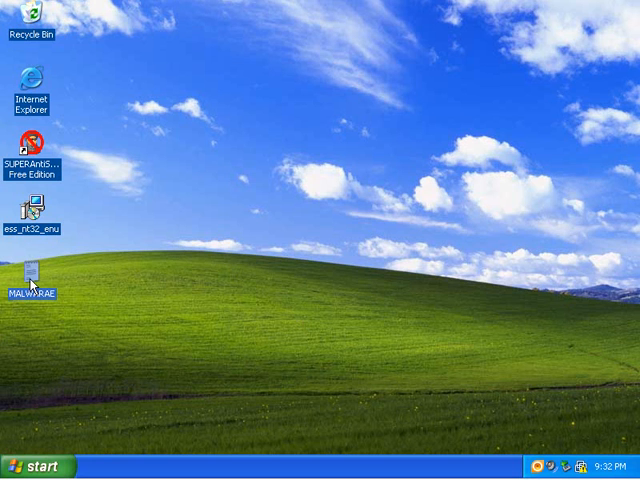
- Open the MALWARAE URL list, visit dile1.info/mam.exe, and dismiss the RUNDLL error
double_click(31, 270)
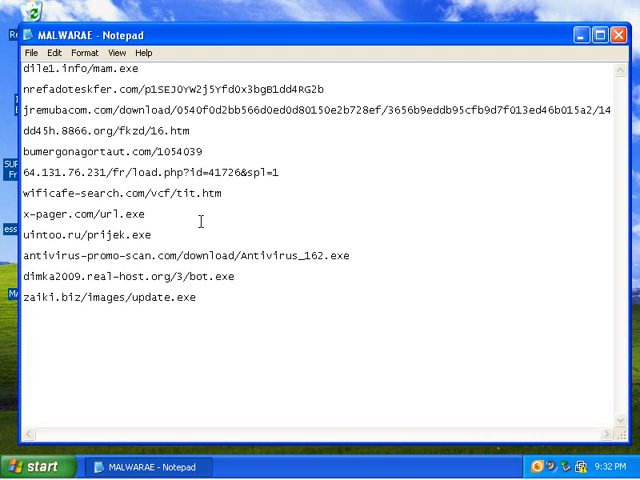
mouse_move(130, 69)
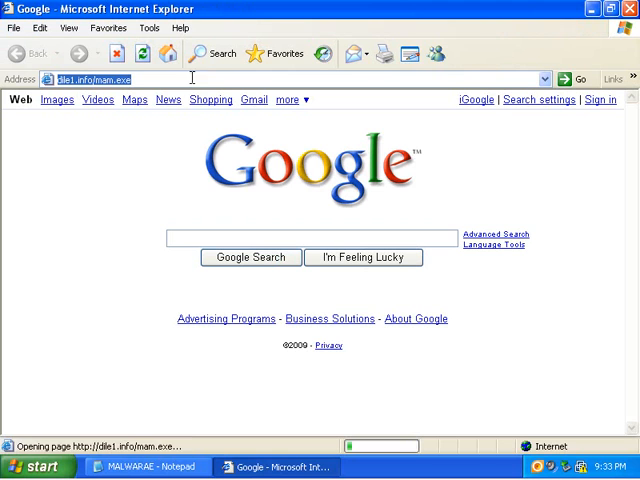
mouse_move(270, 125)
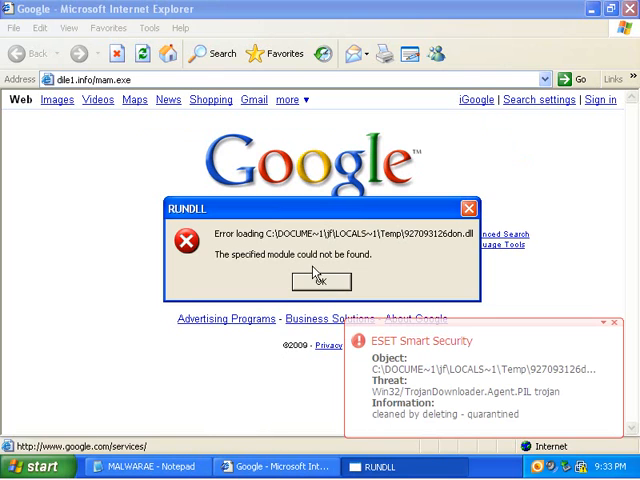
click(320, 279)
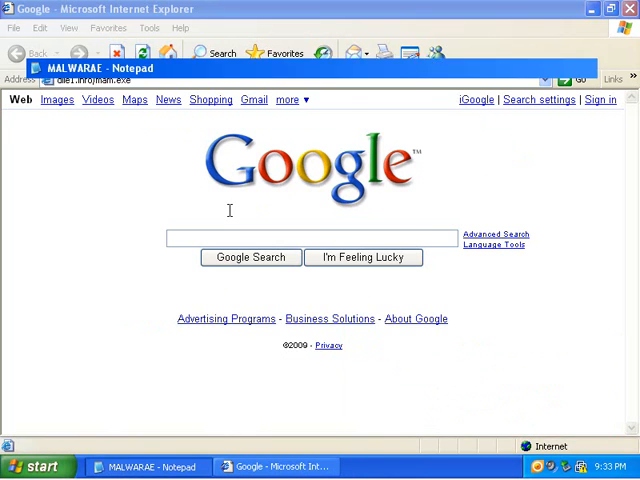
- Load the second URL, run jremubacom's setup.exe, then cancel the SystemCop installer
click(146, 466)
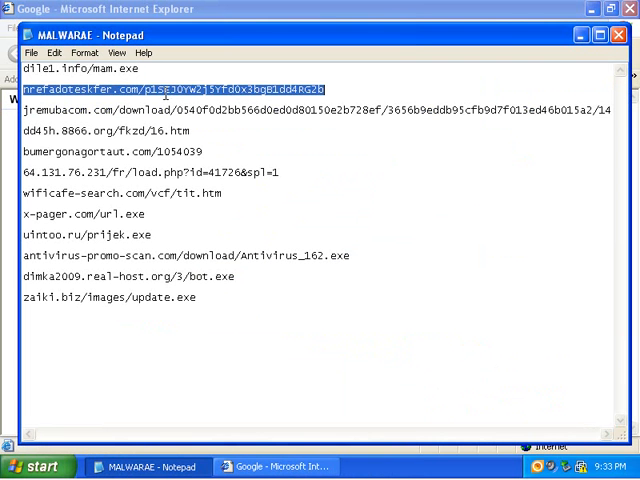
click(280, 466)
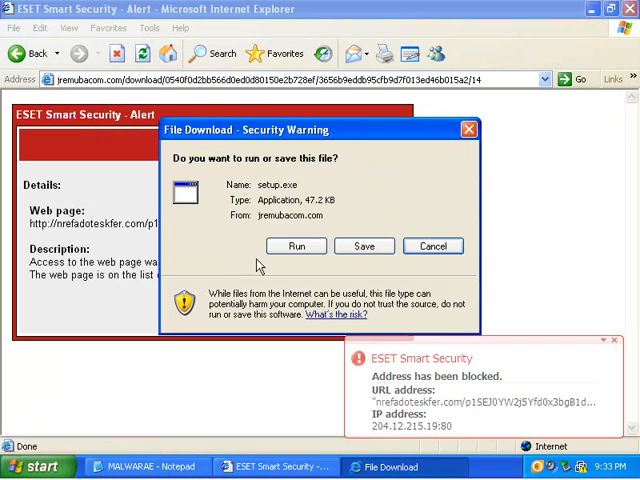
click(296, 246)
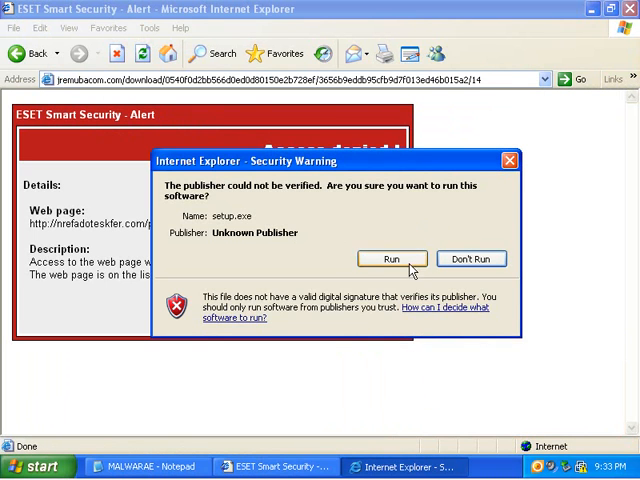
click(391, 259)
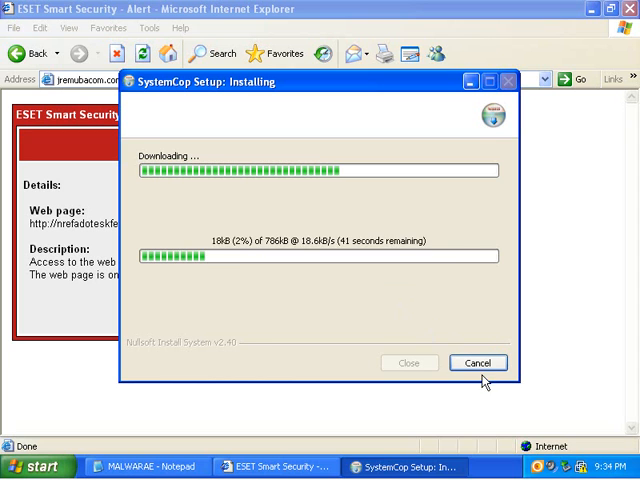
click(478, 362)
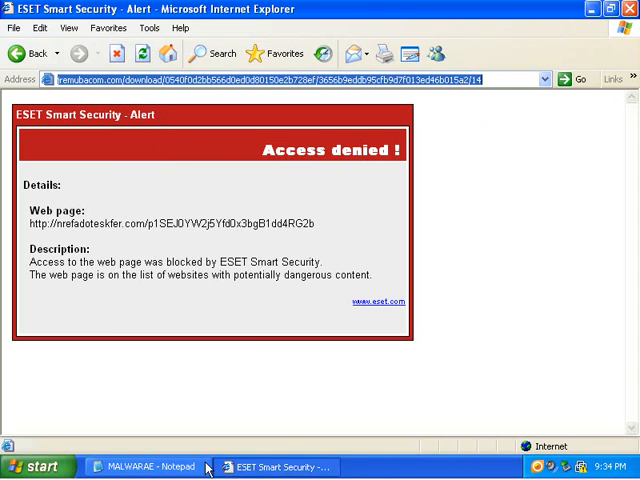
- Bring the MALWARAE Notepad list back to the front
click(152, 467)
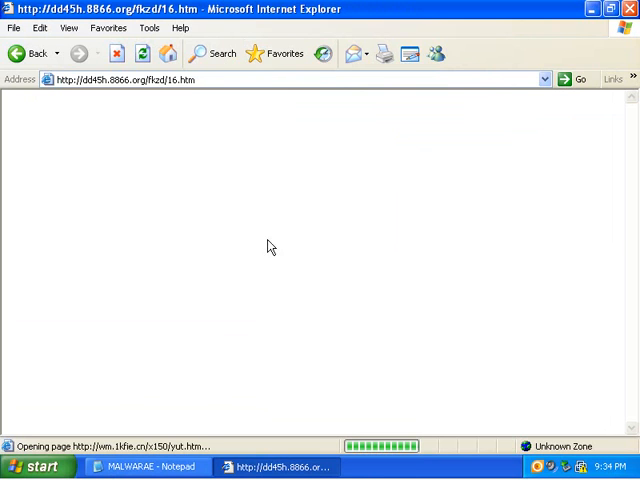
mouse_move(285, 279)
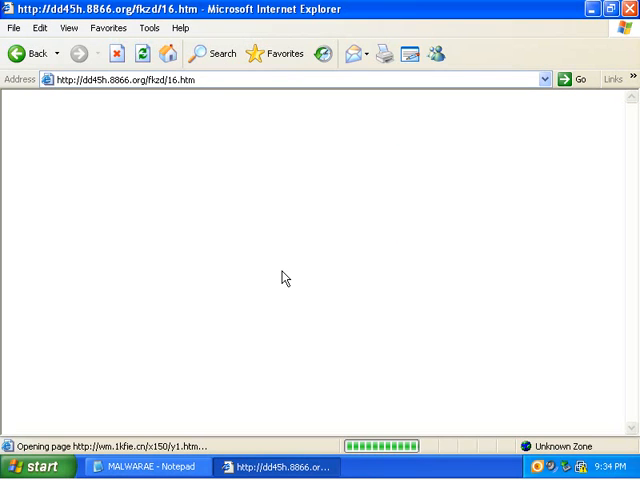
mouse_move(258, 311)
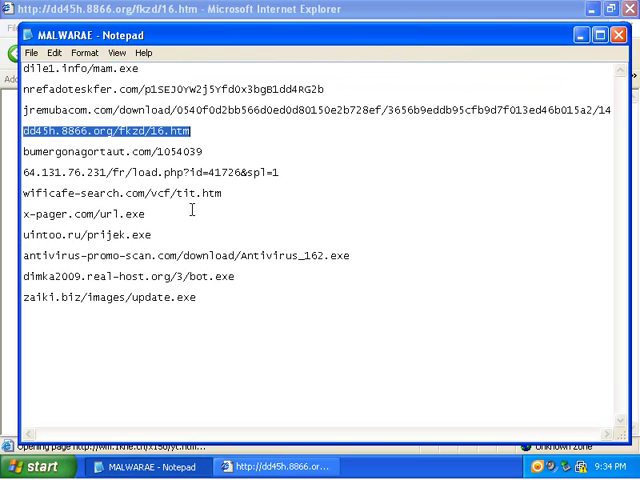
- Open bumergonagortaut.com/1054039 in IE, dismiss the download error, and return to the list
click(108, 158)
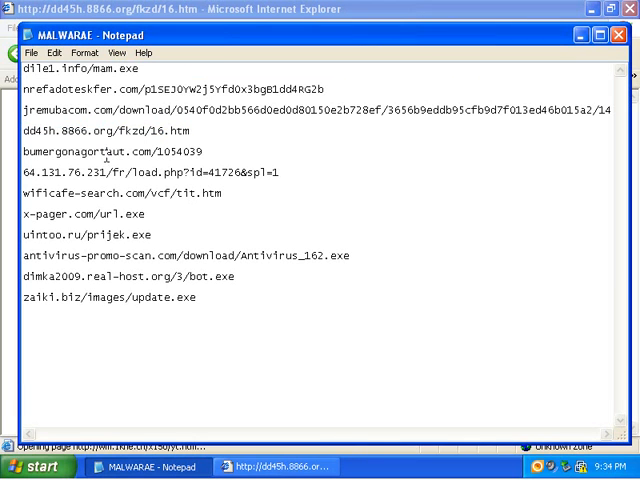
double_click(80, 152)
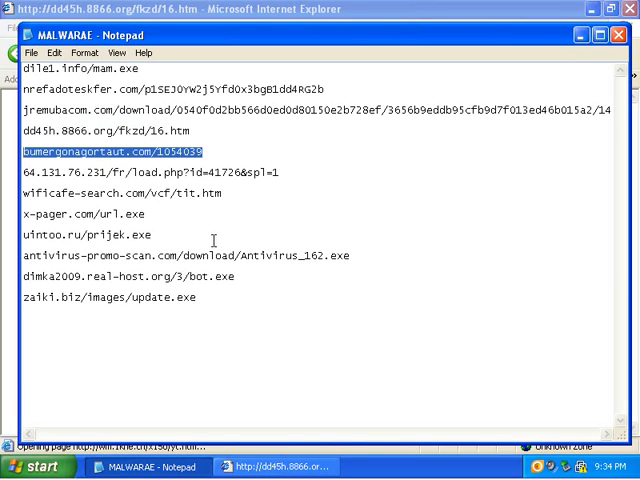
click(280, 466)
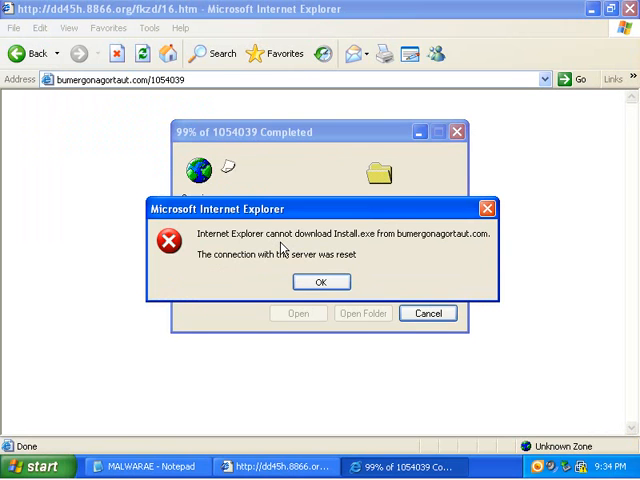
click(320, 281)
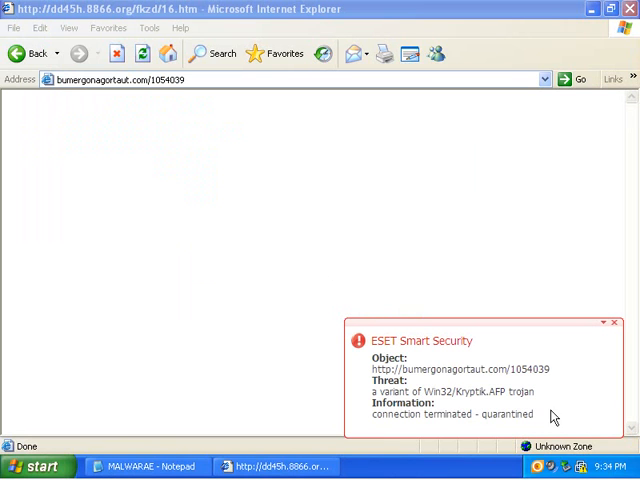
mouse_move(158, 453)
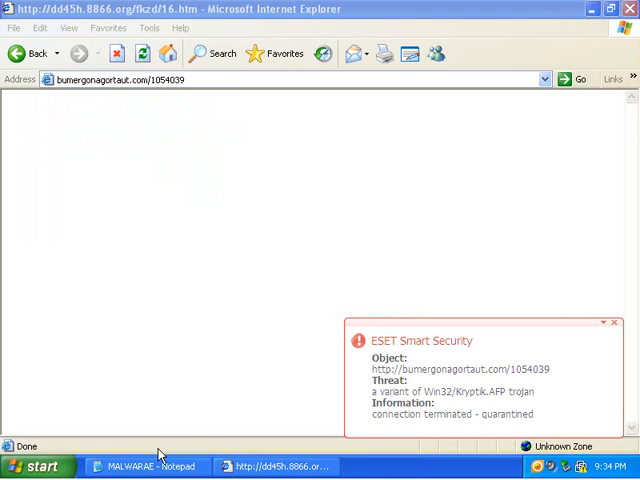
click(143, 466)
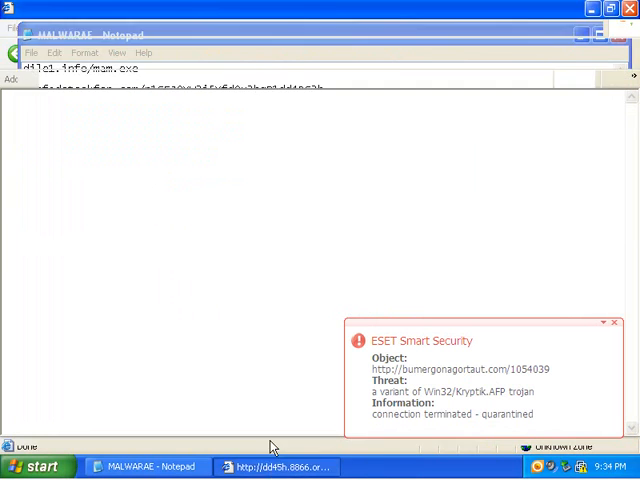
- Open the 64.131.76.231 load.php URL, dismiss the error, and close the Kryptik and rootkit alerts
click(270, 466)
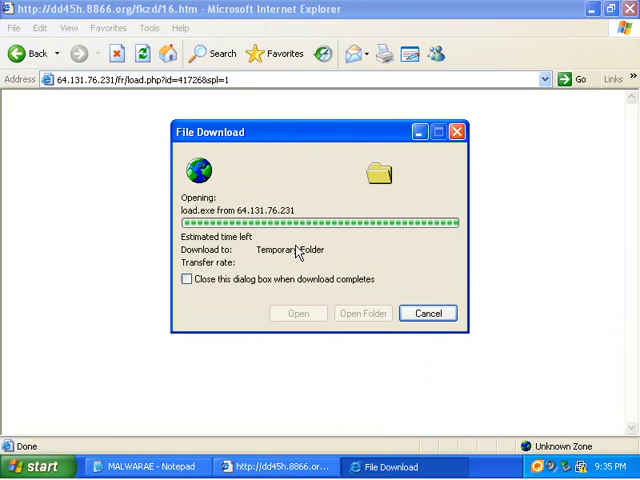
mouse_move(332, 289)
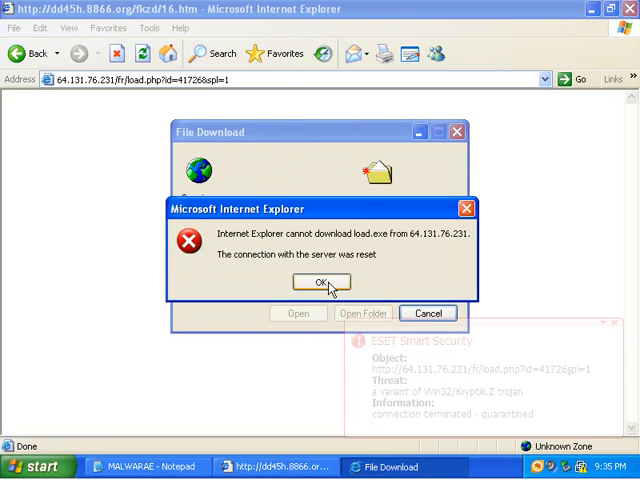
click(320, 281)
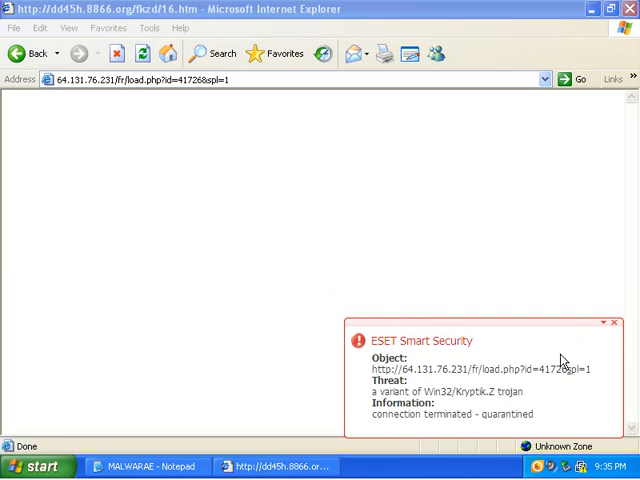
mouse_move(605, 337)
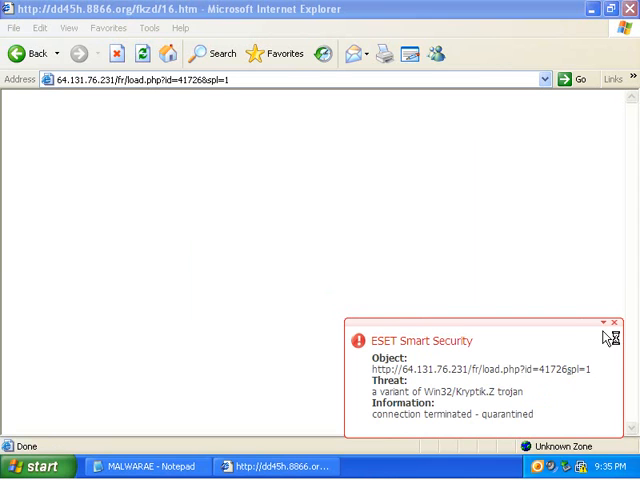
click(613, 335)
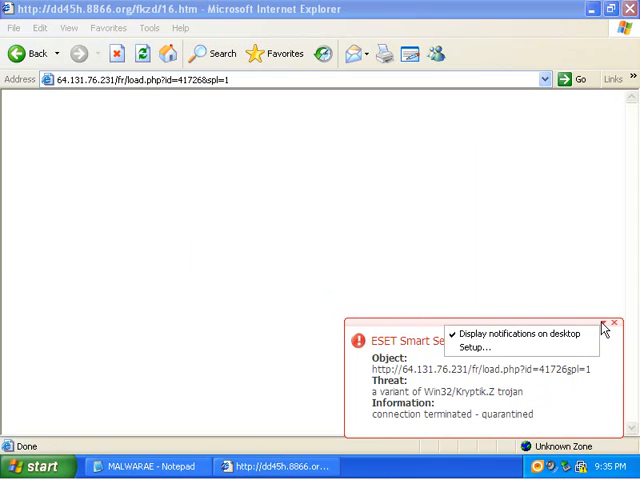
click(608, 324)
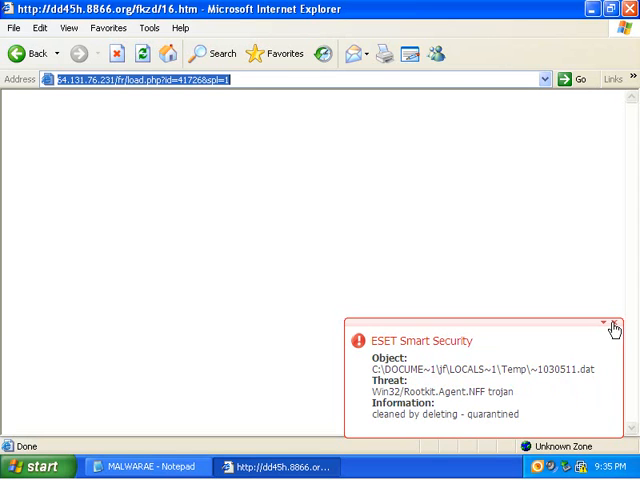
click(607, 322)
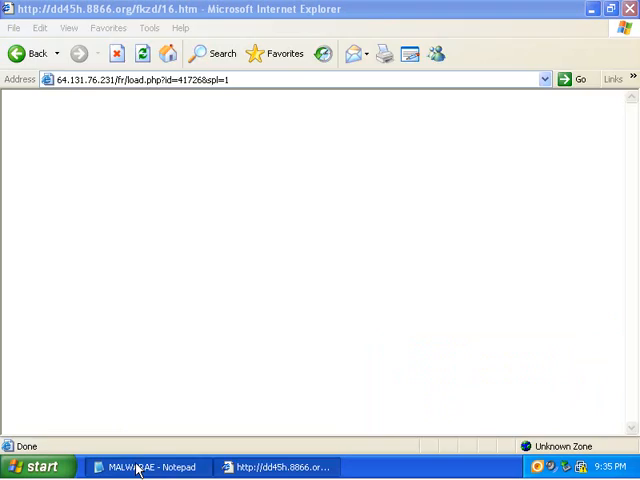
- Open the wificafe-search address in IE, dismissing the ESET trojan alert and fake scan warning
click(150, 466)
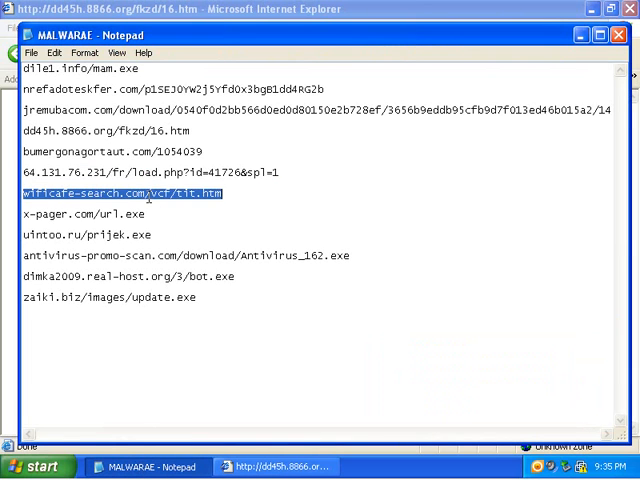
click(270, 466)
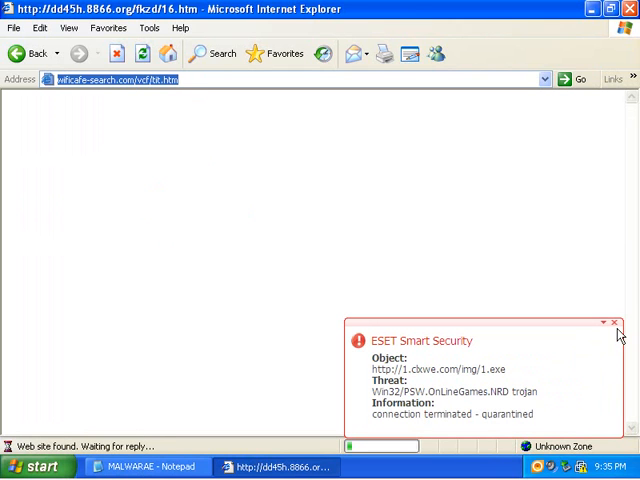
click(614, 324)
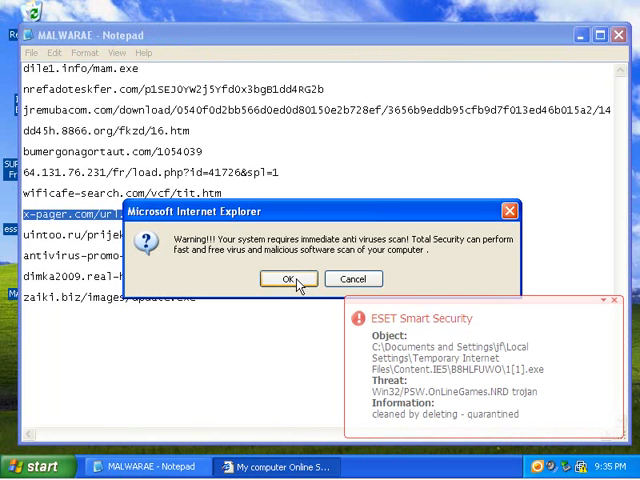
click(288, 278)
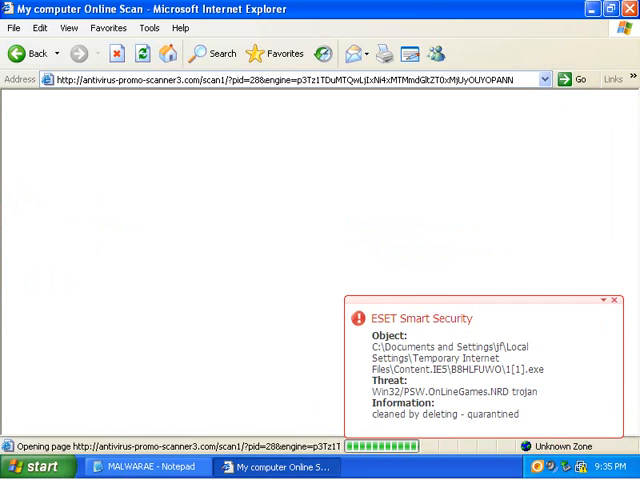
- Open x-pager.com/url.exe, dismissing the ESET trojan alert and the fake infection warning
click(145, 467)
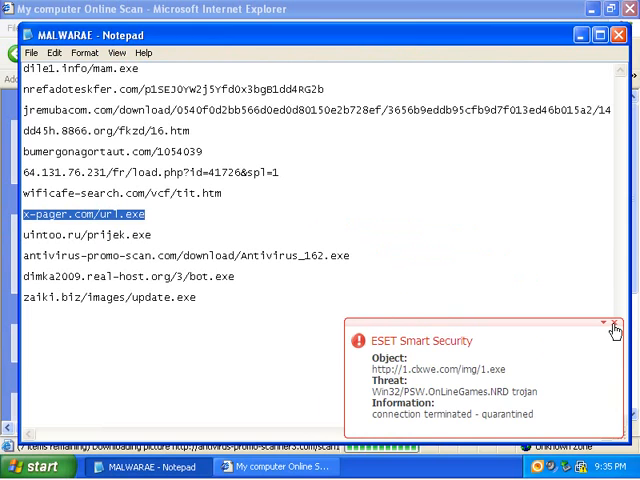
click(601, 325)
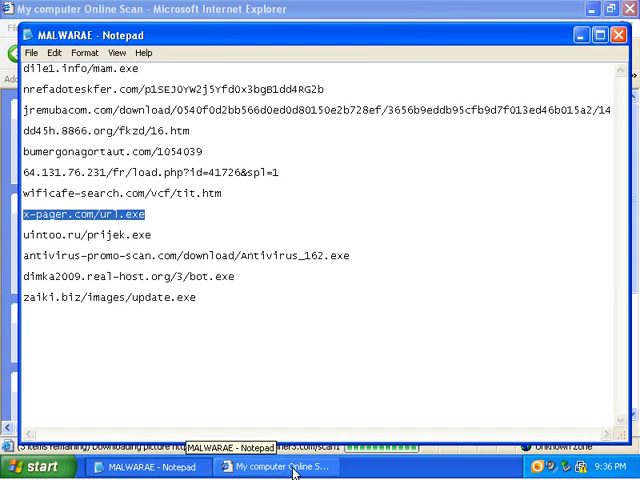
click(280, 467)
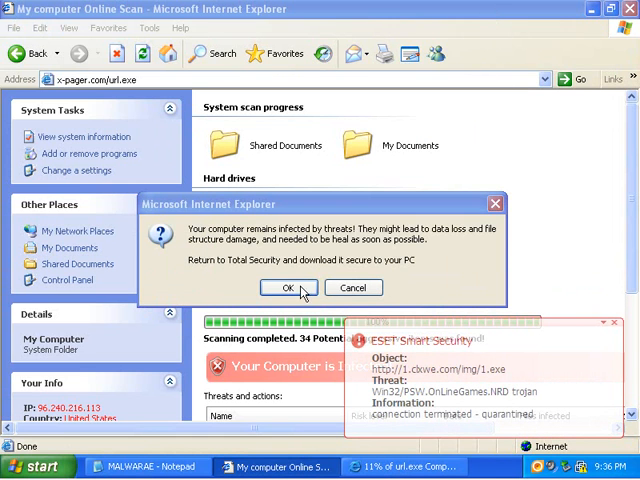
click(289, 287)
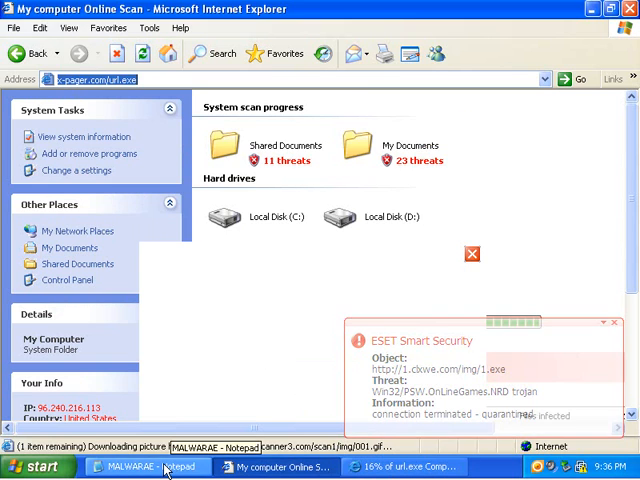
click(140, 467)
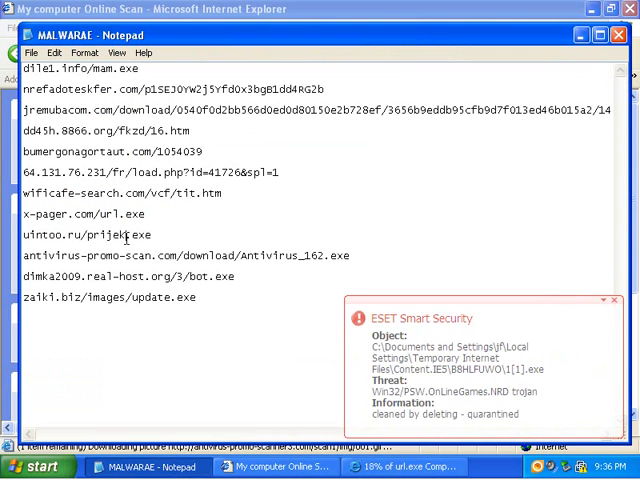
- Try uintoo.ru/prijek.exe, acknowledge the fake warning, cancel the download, and enter the Antivirus_162.exe address
double_click(85, 234)
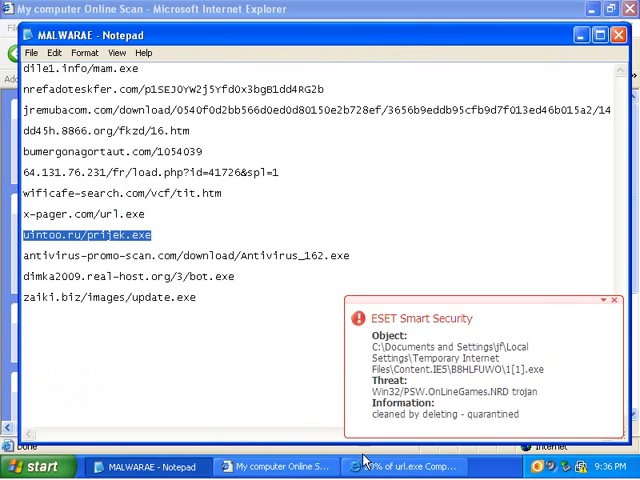
click(280, 466)
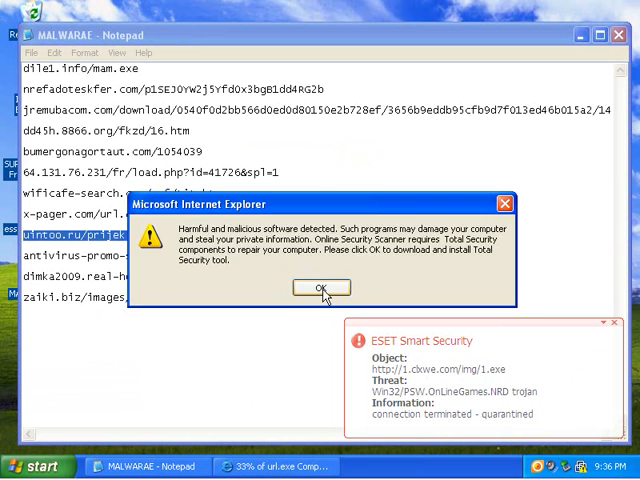
click(320, 288)
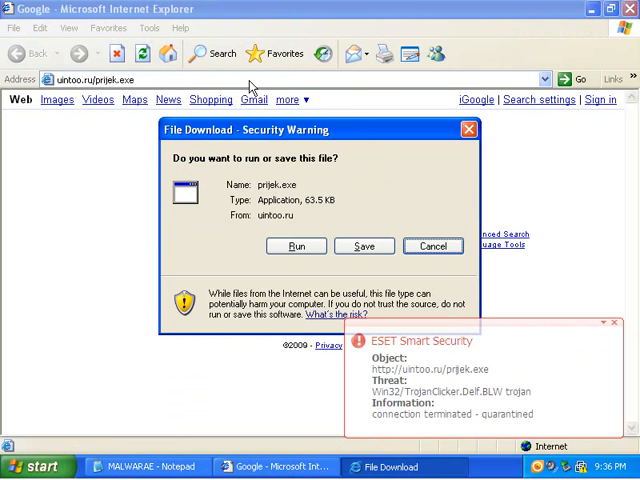
click(432, 246)
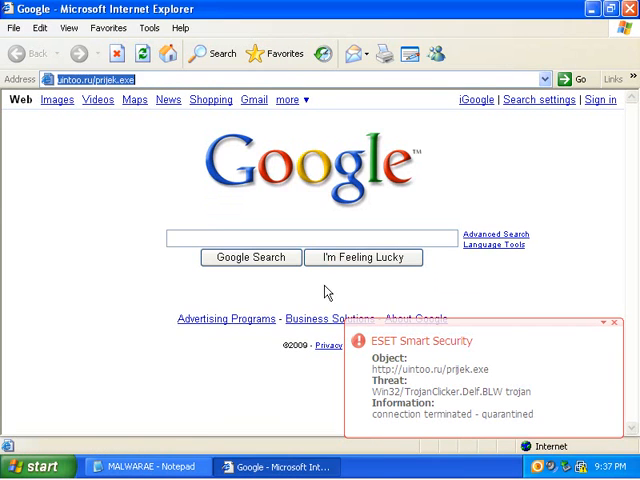
click(146, 466)
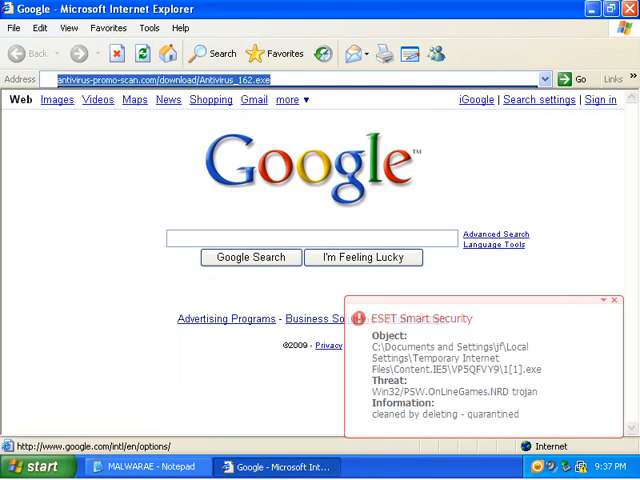
mouse_move(250, 197)
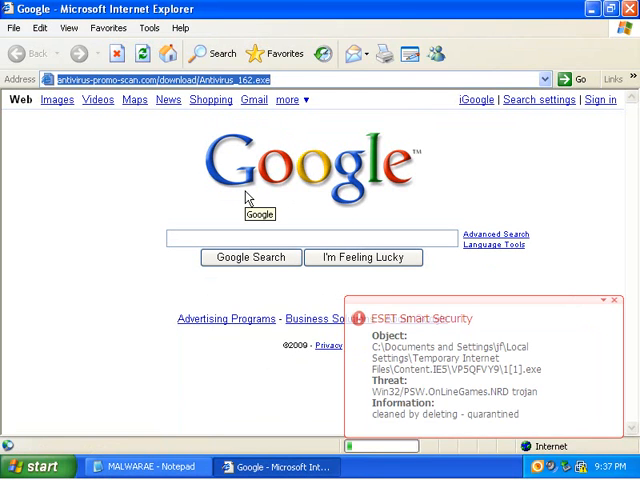
mouse_move(352, 403)
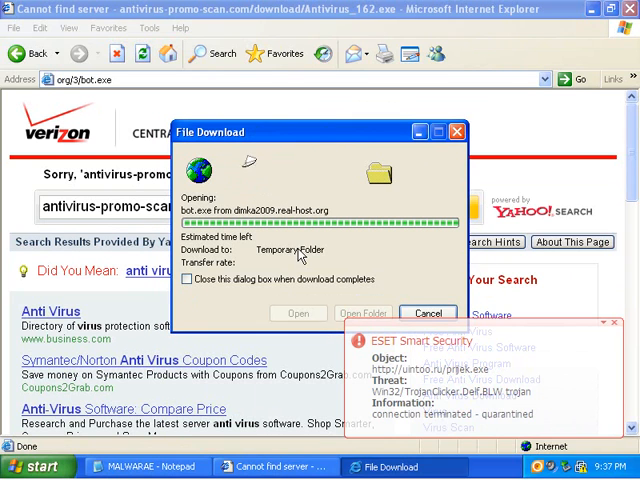
mouse_move(333, 263)
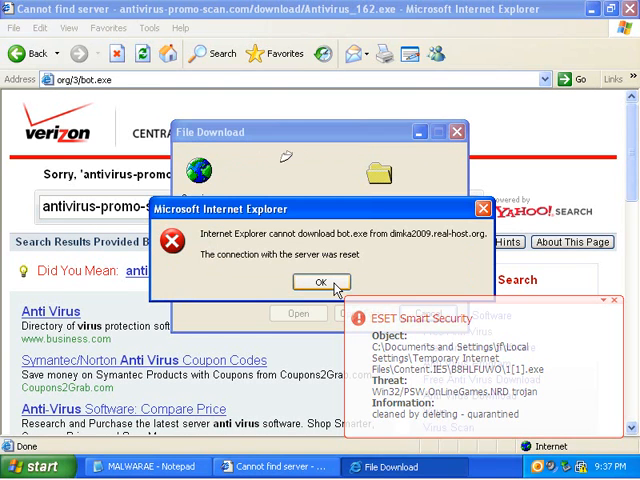
- Dismiss the bot.exe error, then run zaiki.biz update.exe and dismiss its invalid application error
click(319, 280)
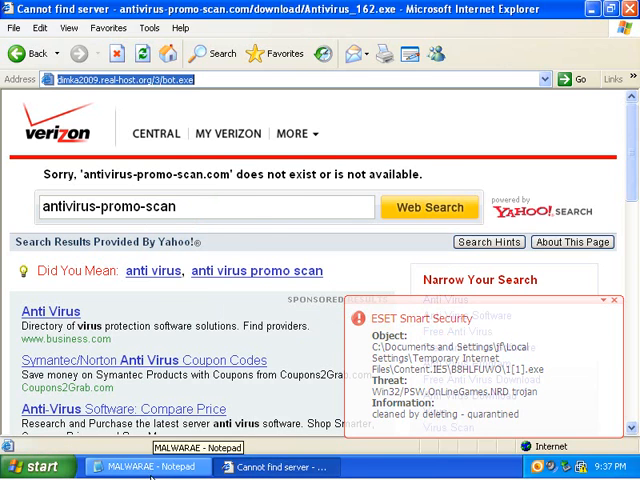
click(145, 467)
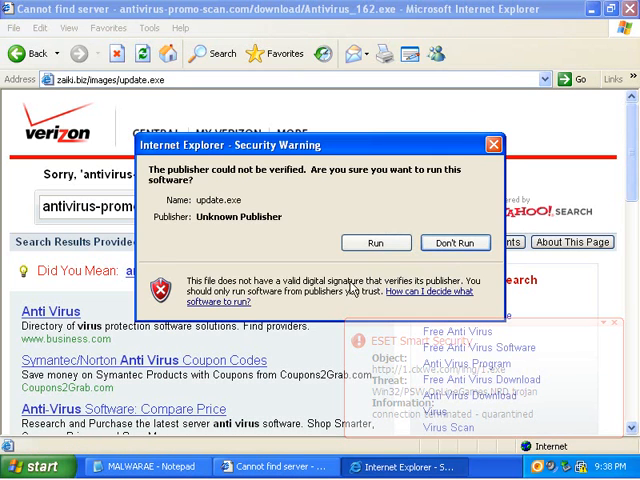
click(455, 242)
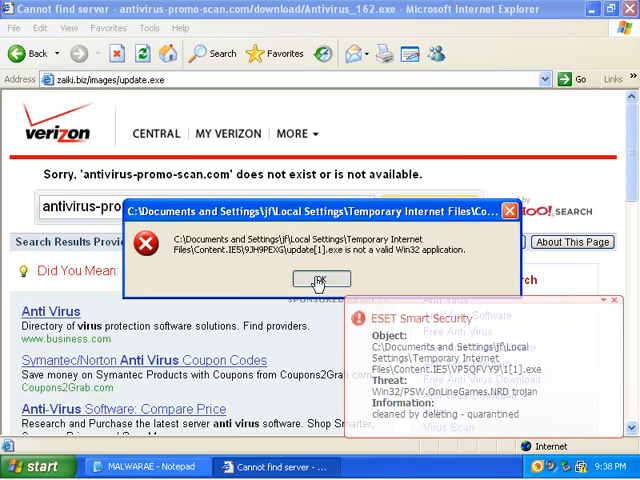
click(320, 279)
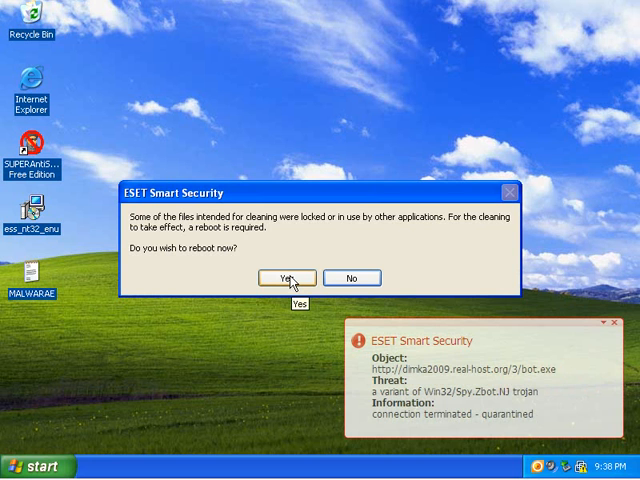
mouse_move(288, 334)
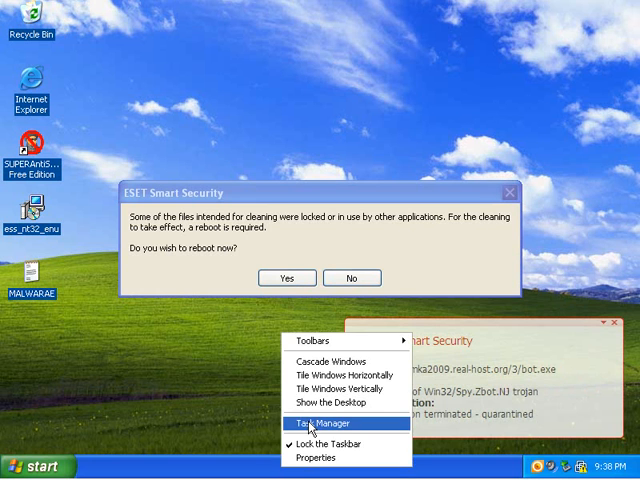
- Check and close Task Manager, then accept ESET's reboot to clean locked files
click(315, 423)
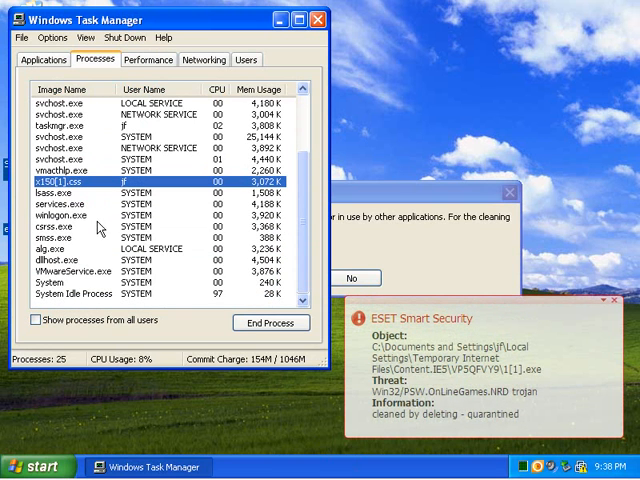
click(314, 20)
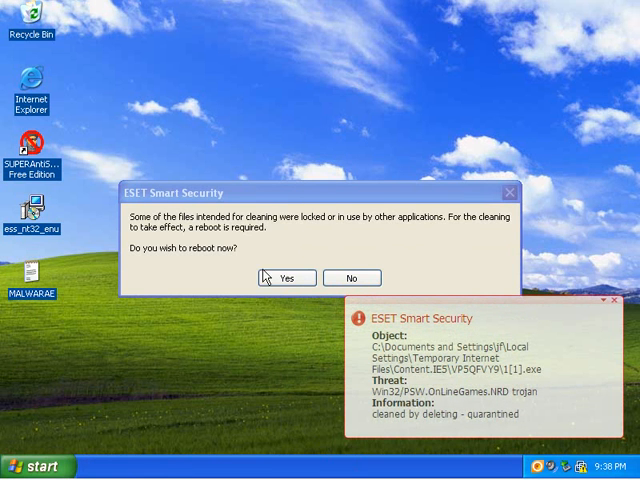
mouse_move(246, 283)
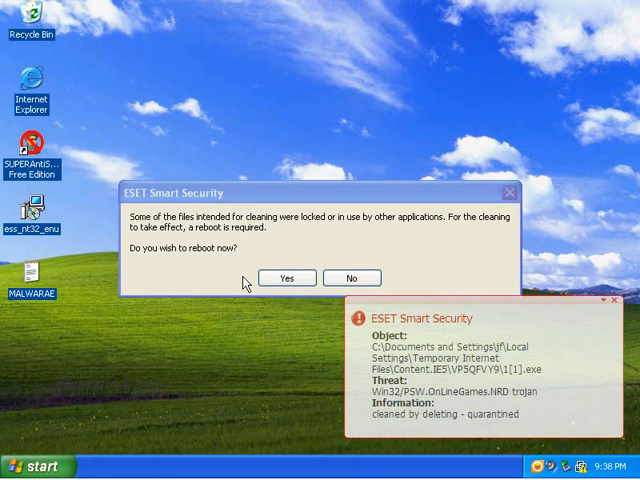
mouse_move(213, 356)
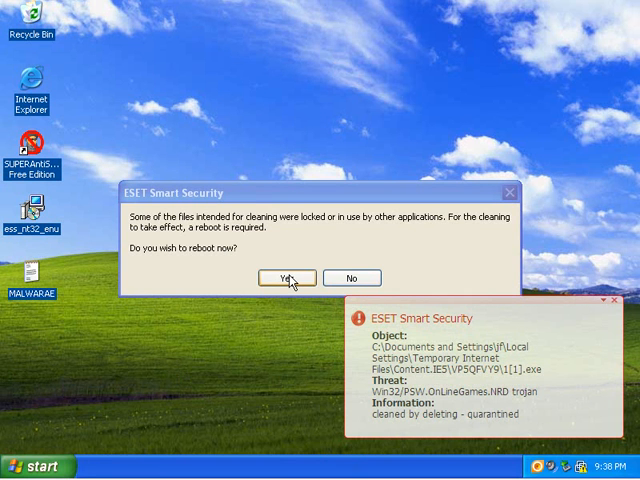
click(286, 277)
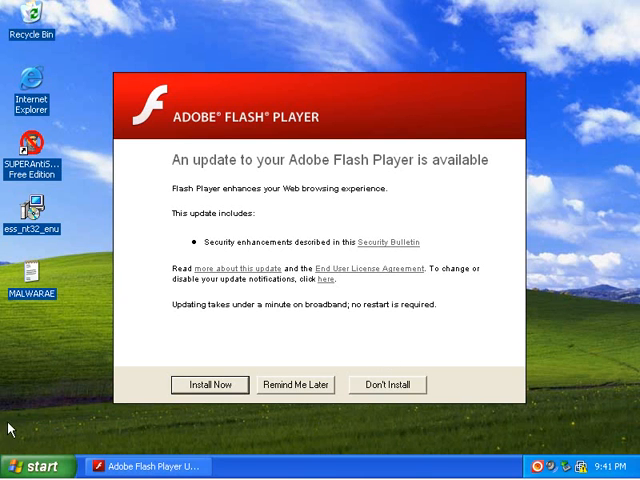
mouse_move(344, 347)
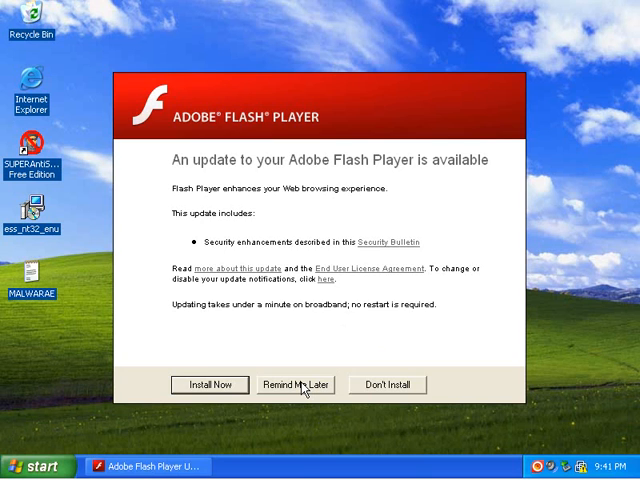
- Postpone Flash, restart real-time file system protection, check Statistics for zero infections, and close ESET
click(297, 385)
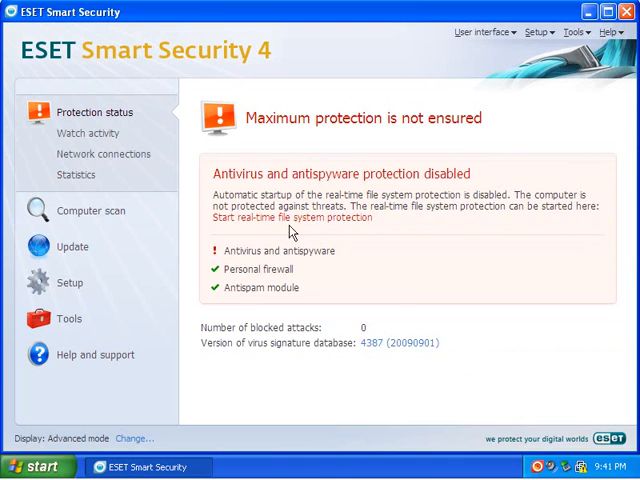
mouse_move(333, 222)
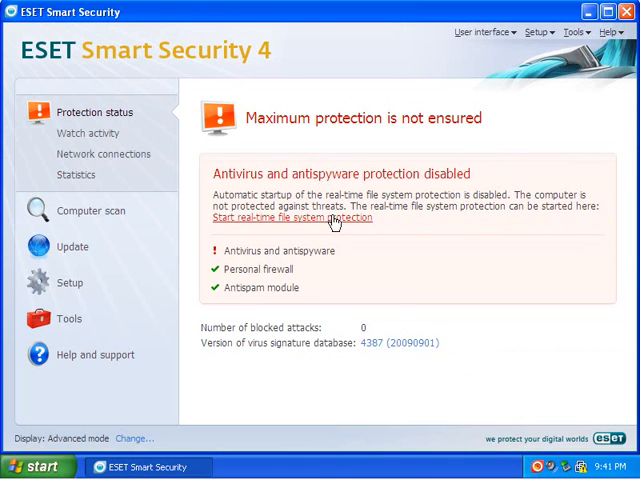
mouse_move(333, 226)
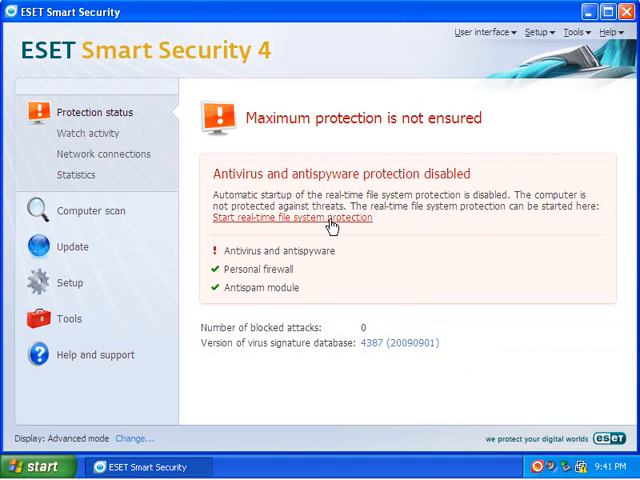
click(291, 217)
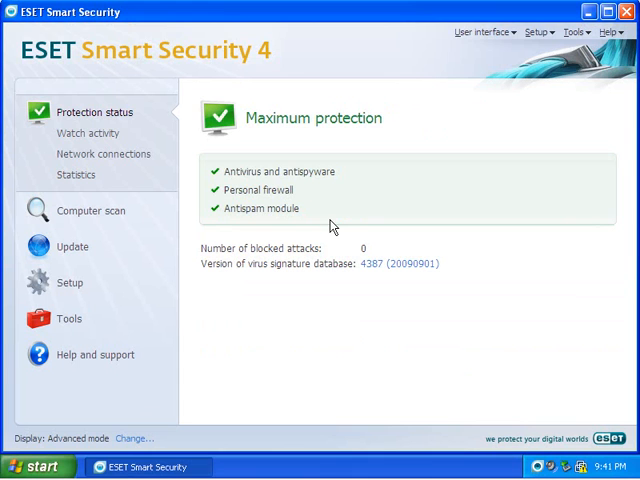
mouse_move(220, 127)
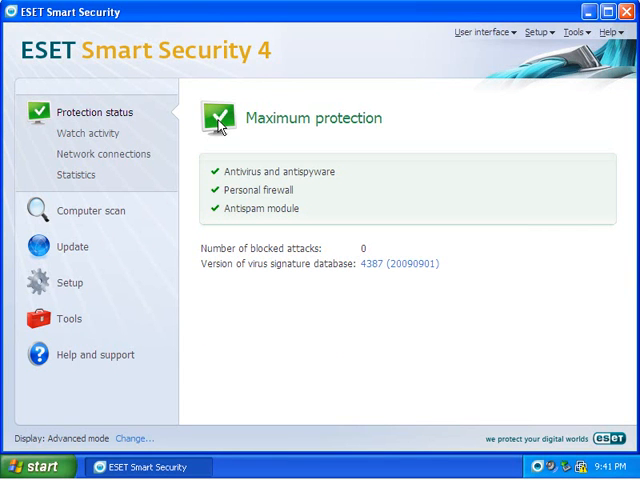
mouse_move(78, 181)
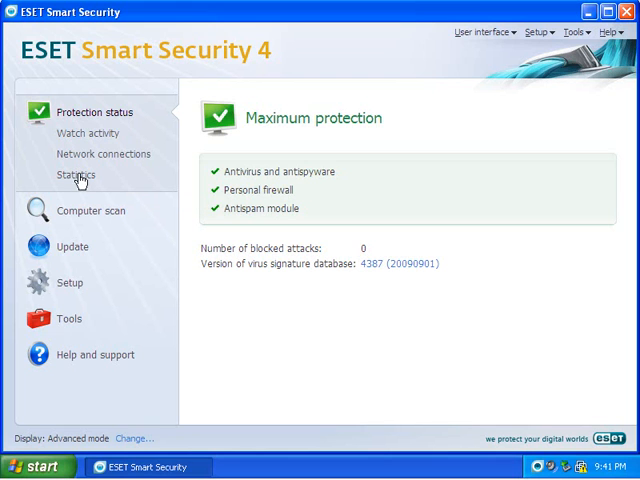
click(74, 175)
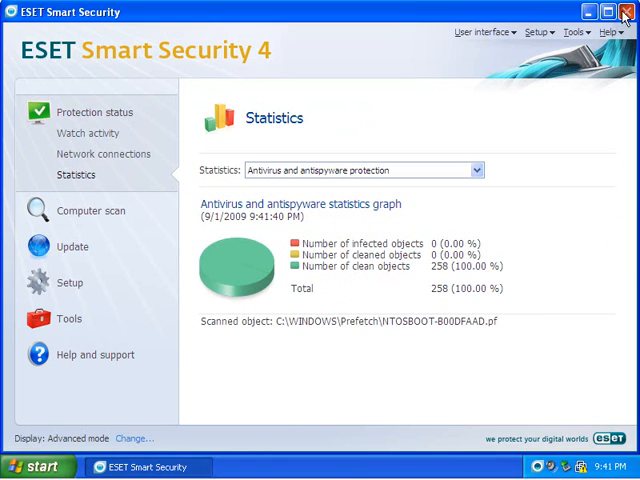
click(628, 11)
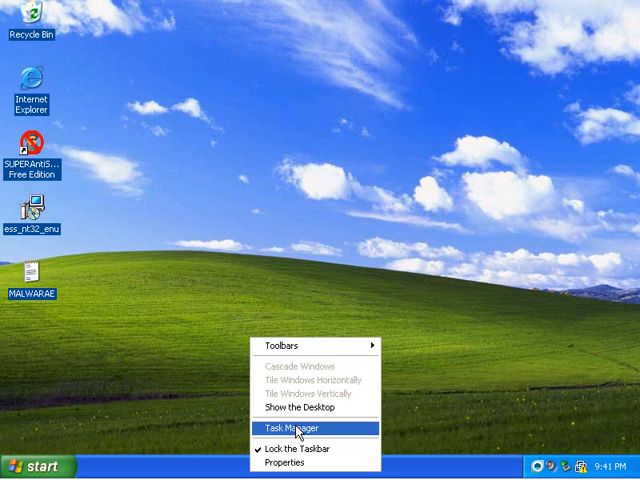
- Review Task Manager's process list, select egui.exe, confirm x150[1].css is gone, then close it
click(294, 427)
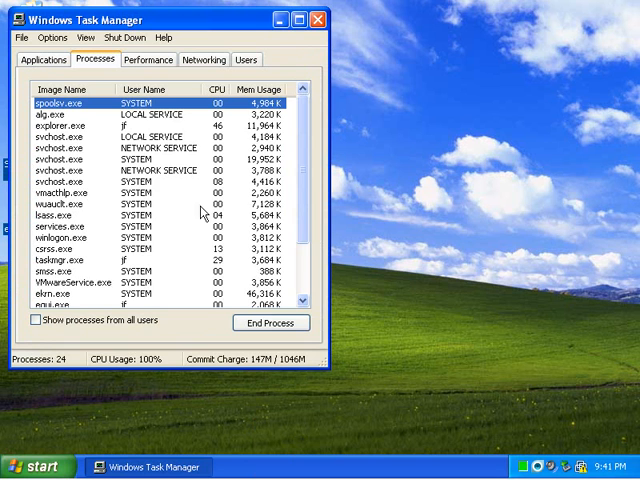
scroll(down, 3)
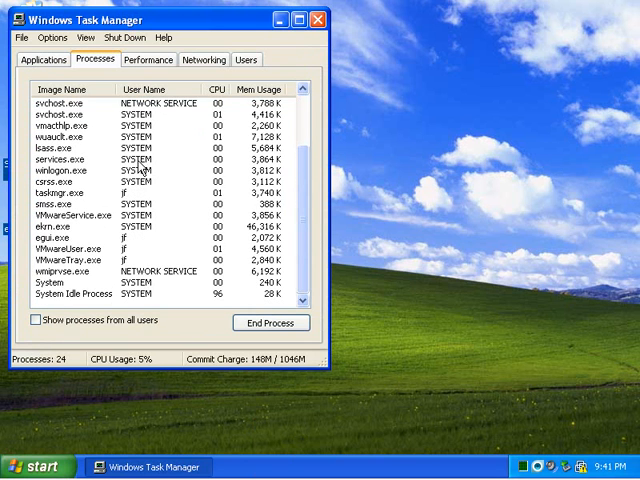
scroll(up, 3)
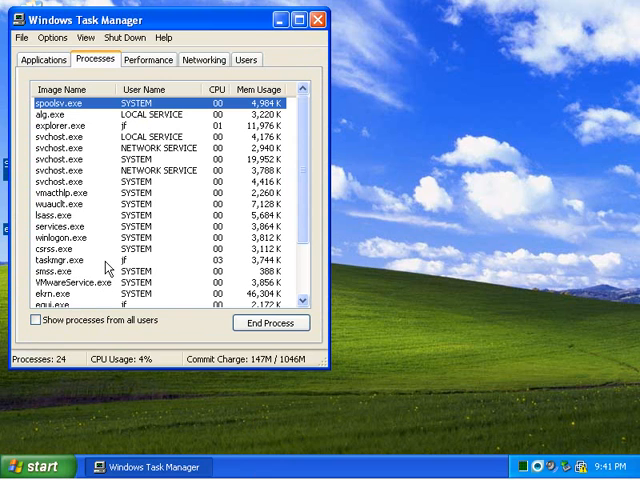
scroll(down, 3)
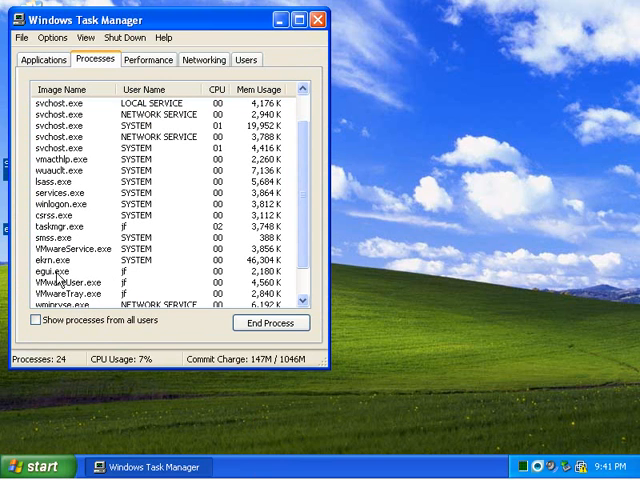
click(60, 270)
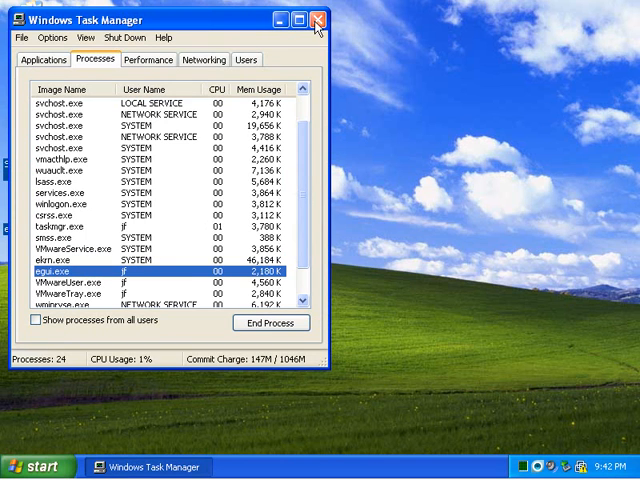
click(320, 9)
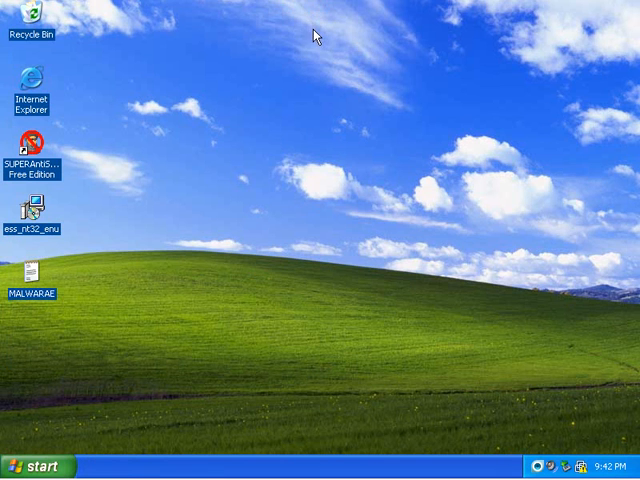